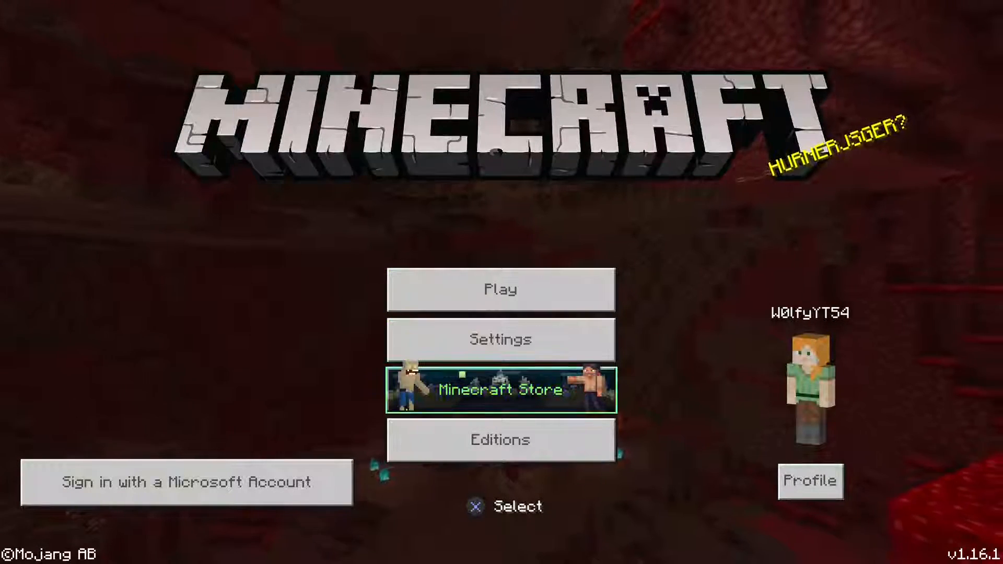
mouse_move(501, 289)
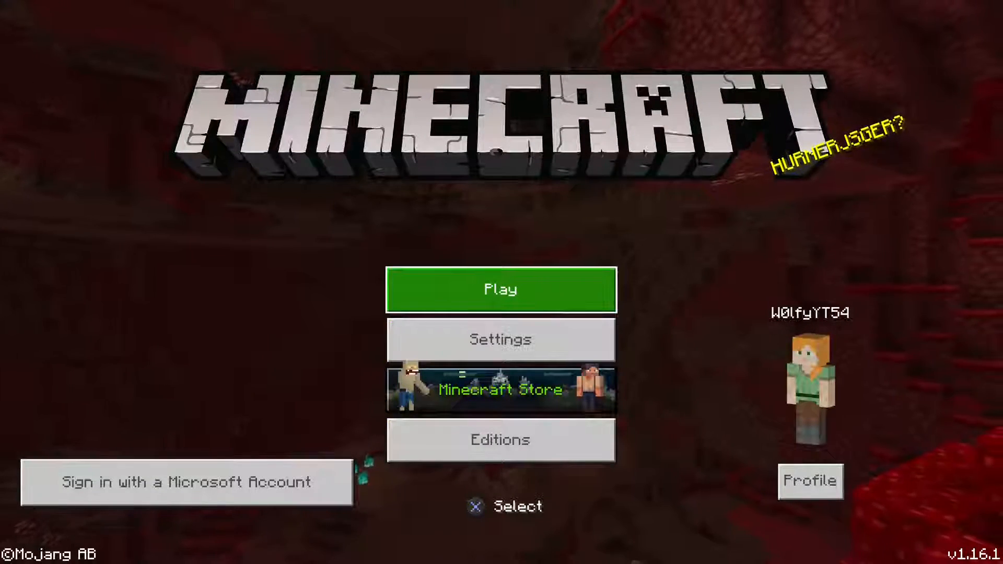
Browse the worlds and friends lists, then choose 'Sign in with a Microsoft Account'.
click(501, 288)
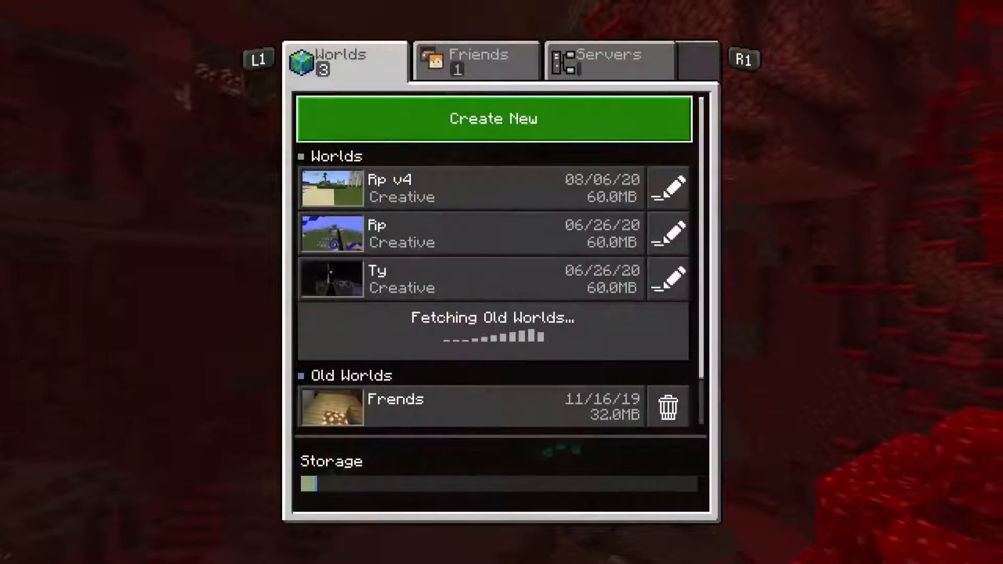
click(476, 60)
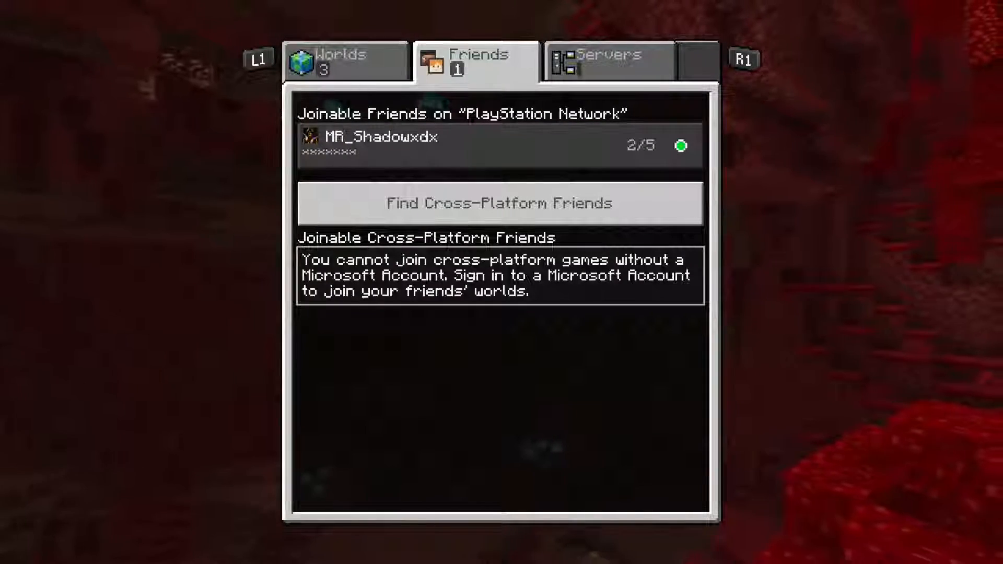
mouse_move(501, 145)
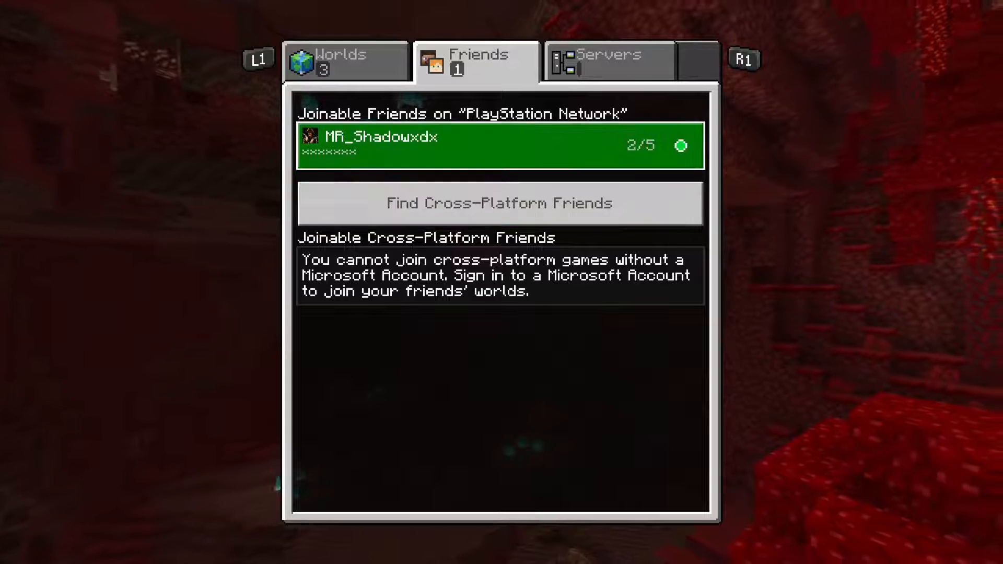
mouse_move(501, 203)
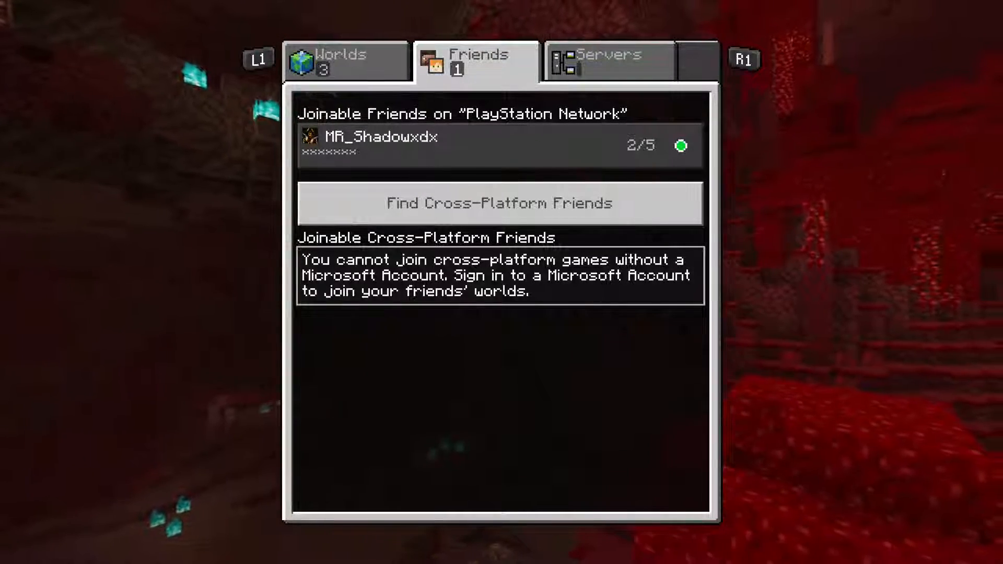
click(345, 60)
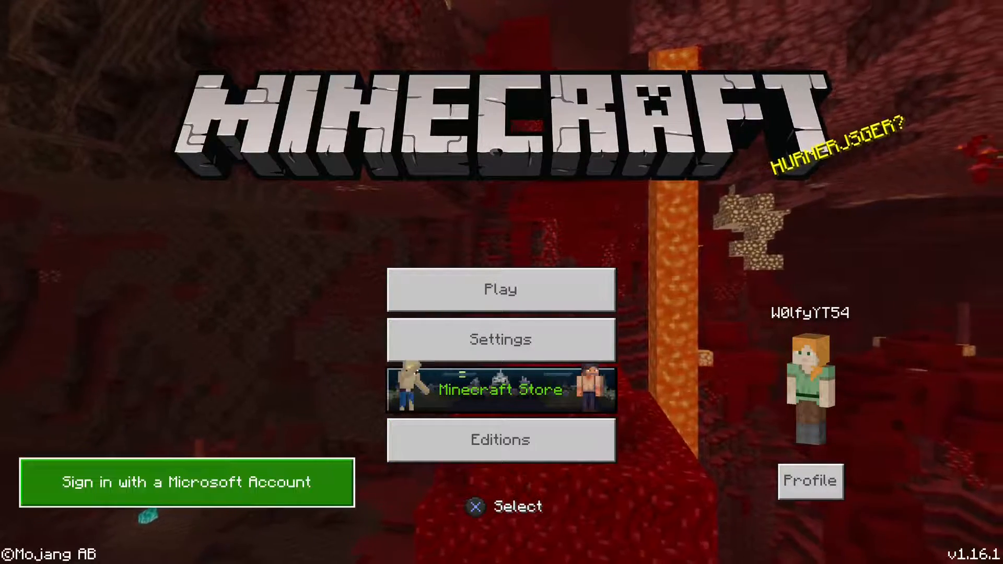
click(186, 482)
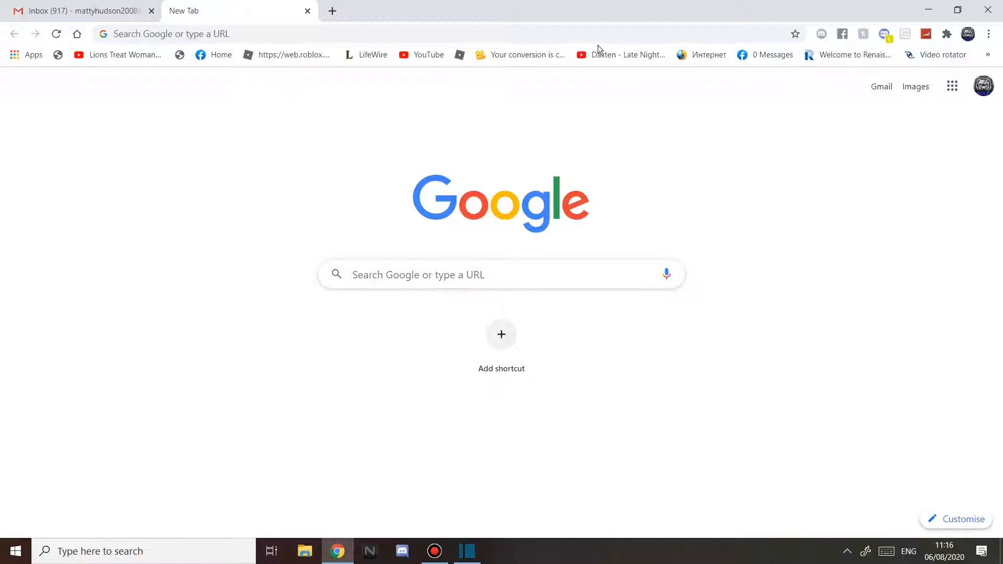
mouse_move(177, 121)
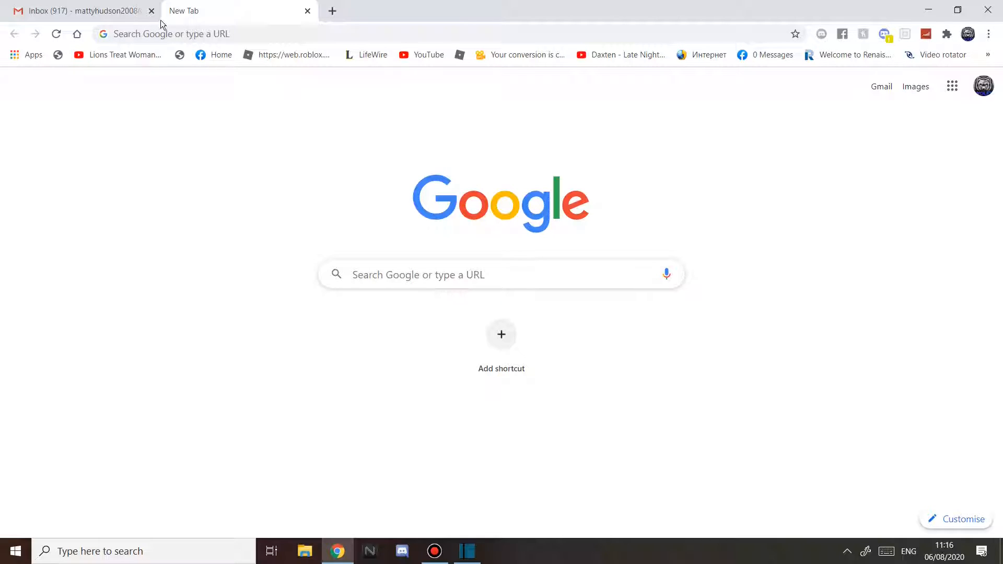
Close the Gmail tab and go to aka.ms/remoteconnect in the address bar.
click(151, 11)
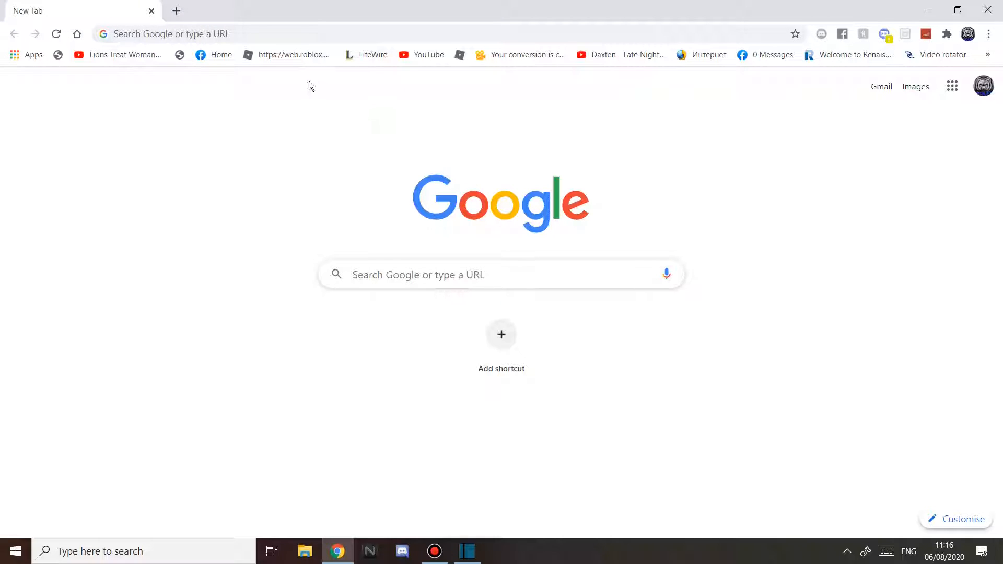
click(192, 34)
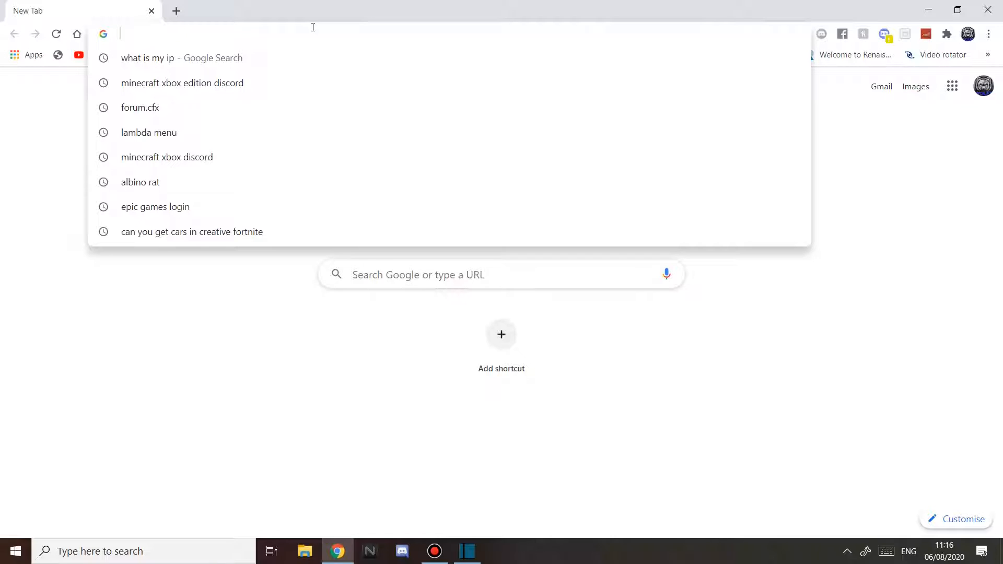
text(aka.ms/)
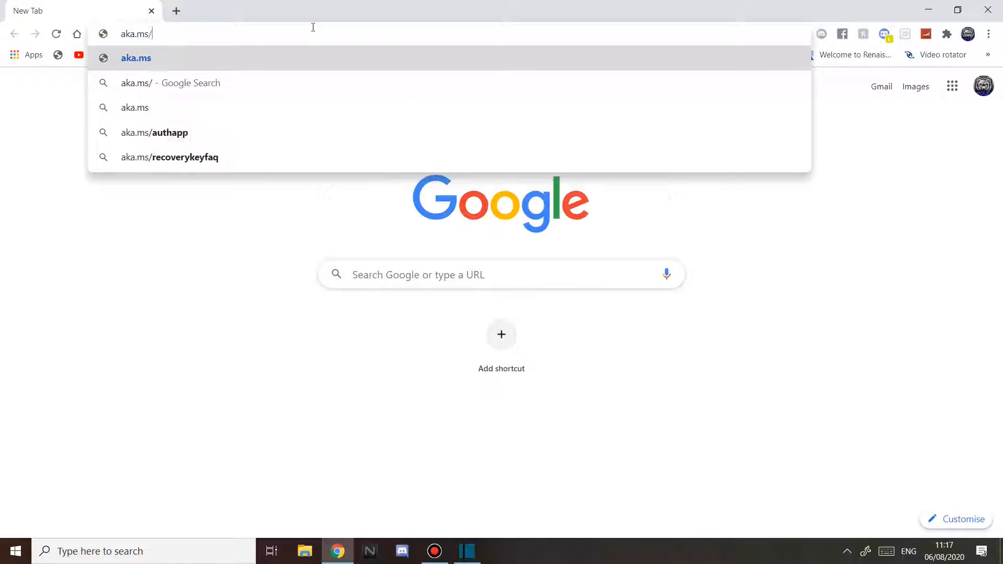
text(remoteconnect.srf)
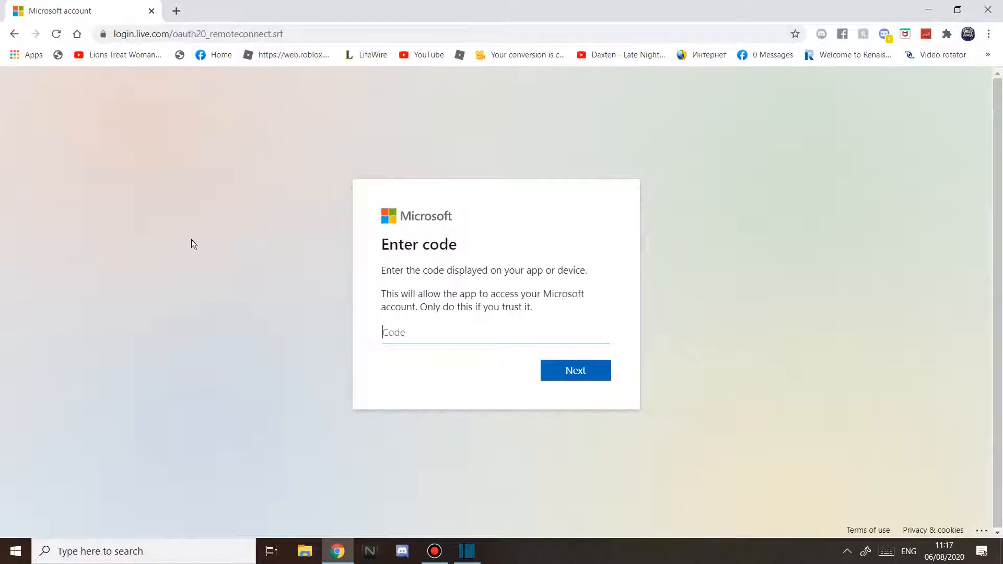
mouse_move(304, 121)
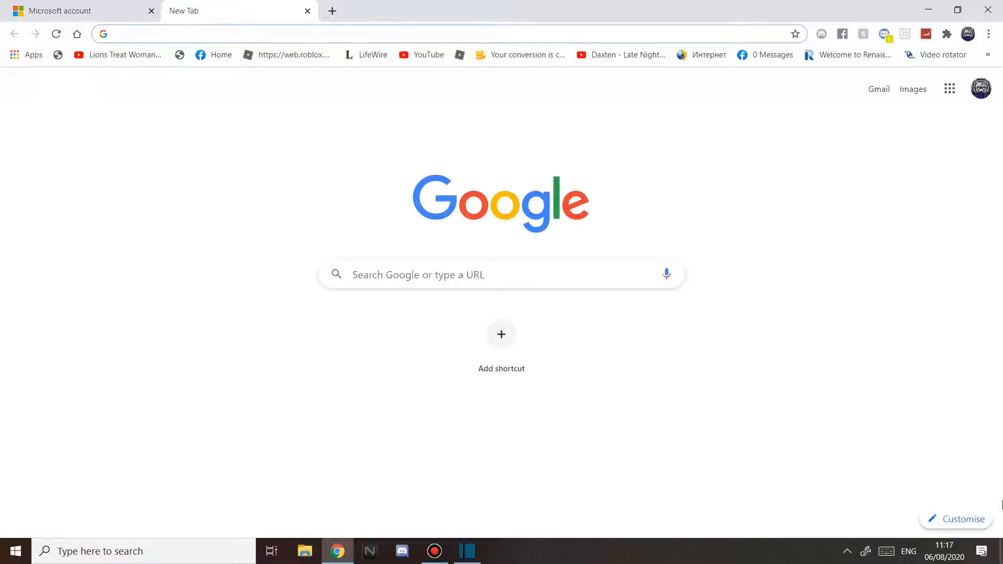
Search 'microsoft' in an Incognito window and open the Microsoft account result.
click(988, 34)
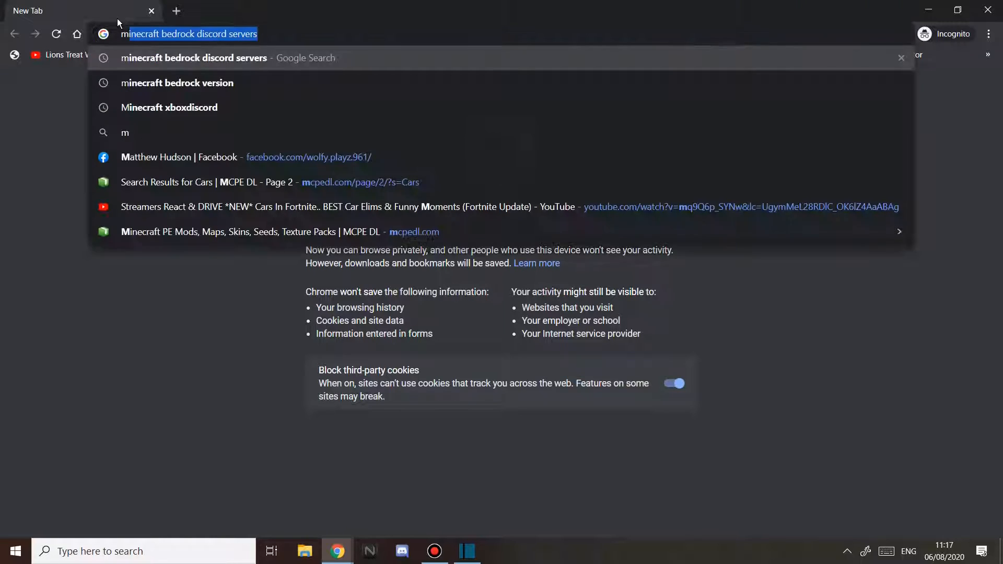
text(microf)
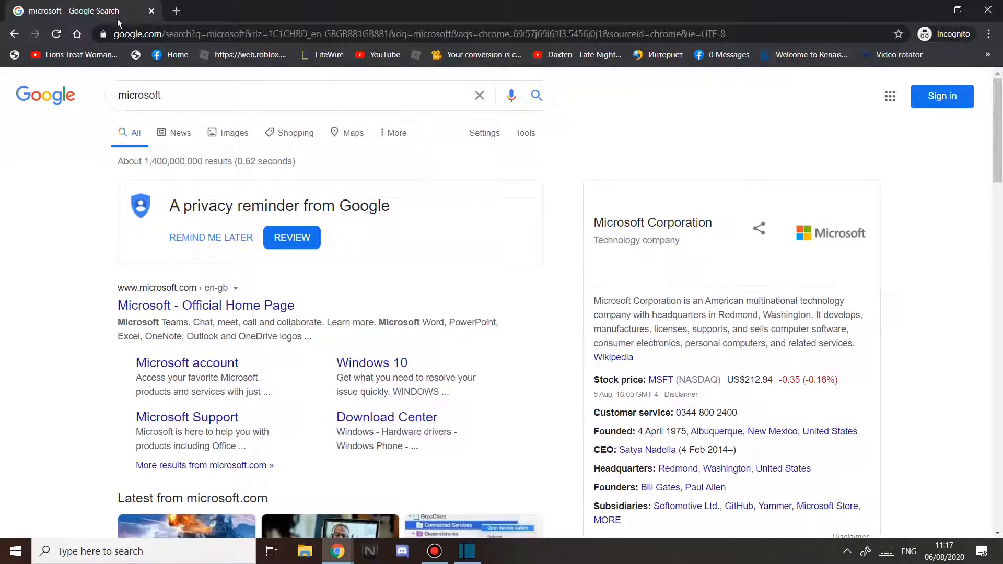
mouse_move(182, 276)
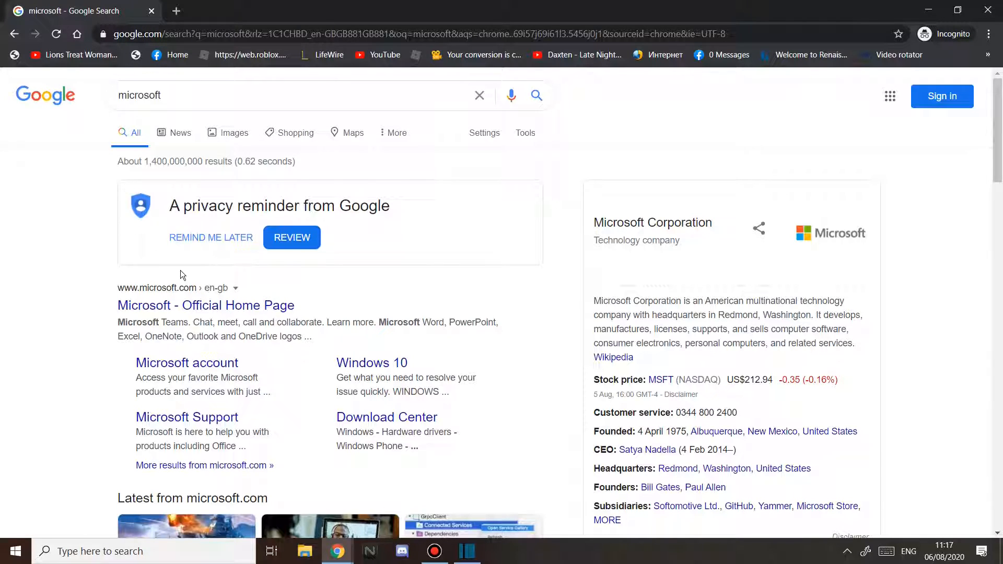
mouse_move(187, 362)
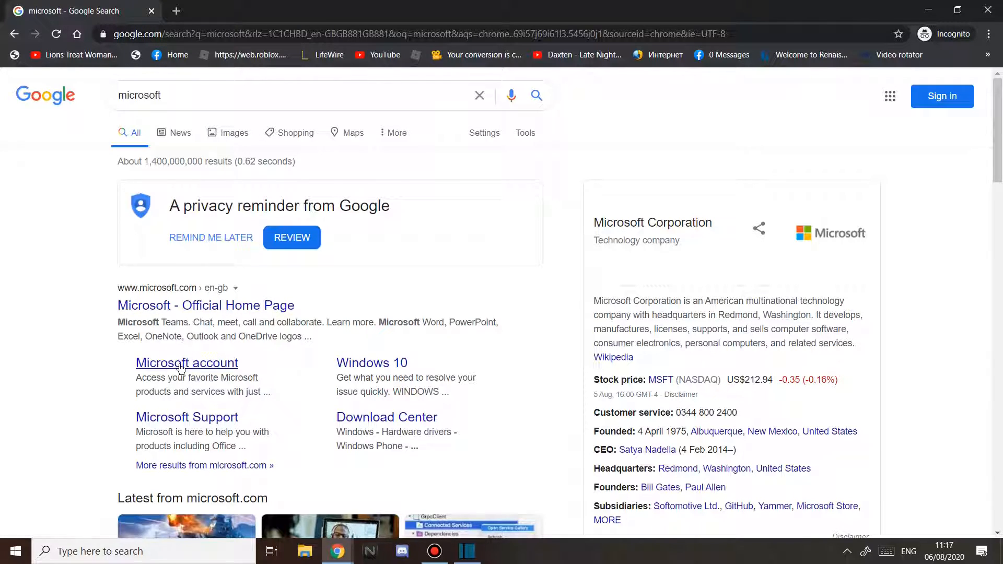
click(187, 363)
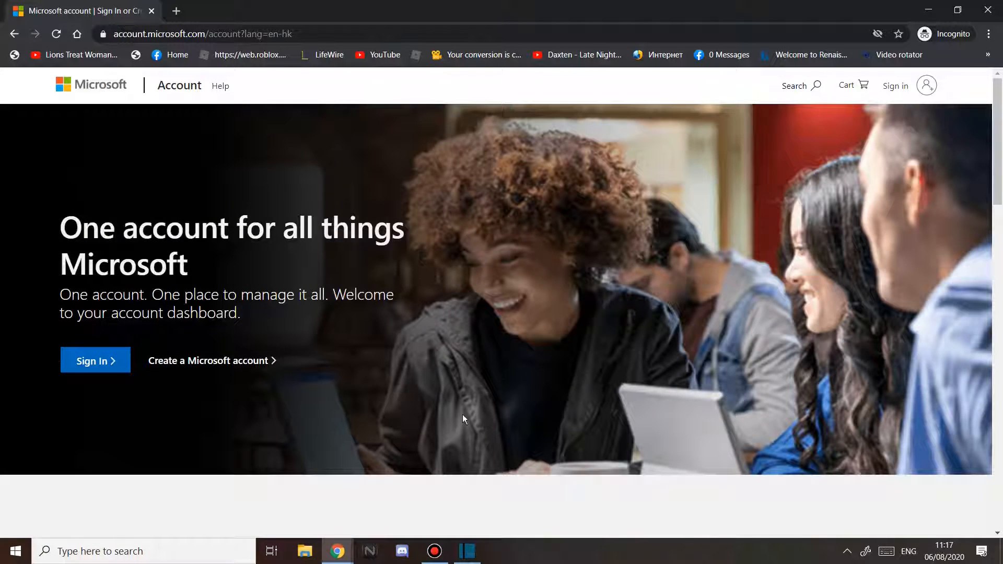
mouse_move(143, 347)
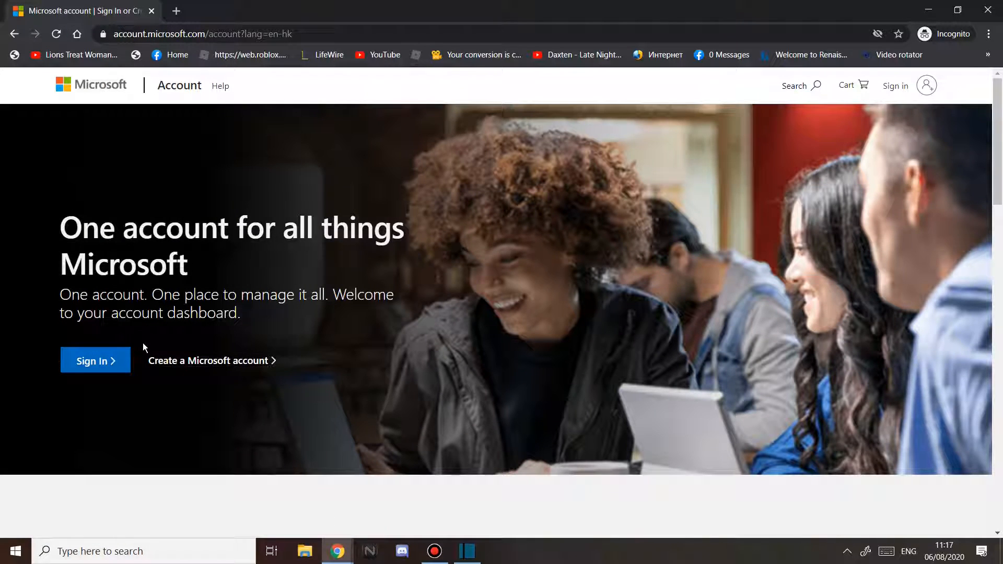
mouse_move(199, 356)
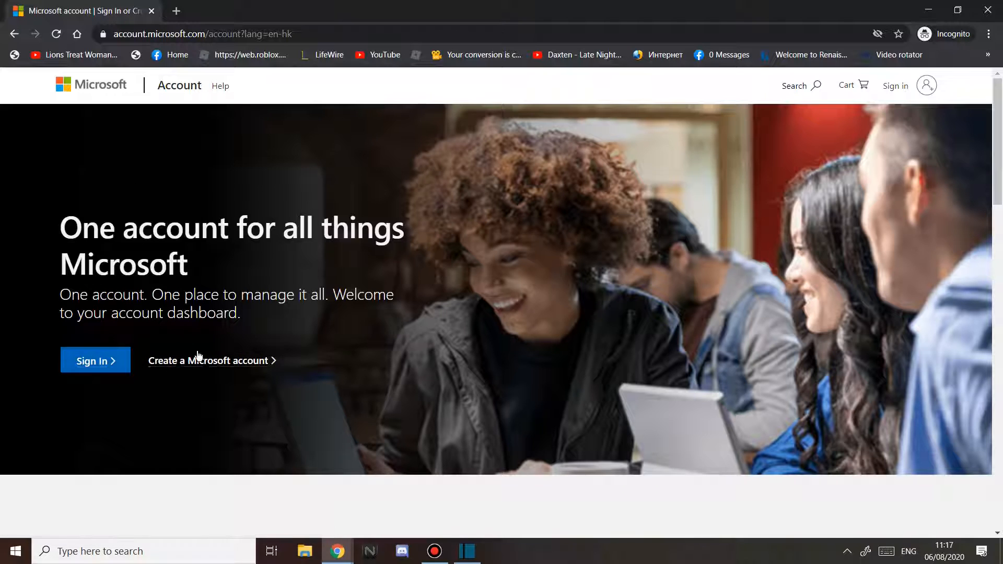
Start Create account and type the Gmail address into the email field.
click(205, 359)
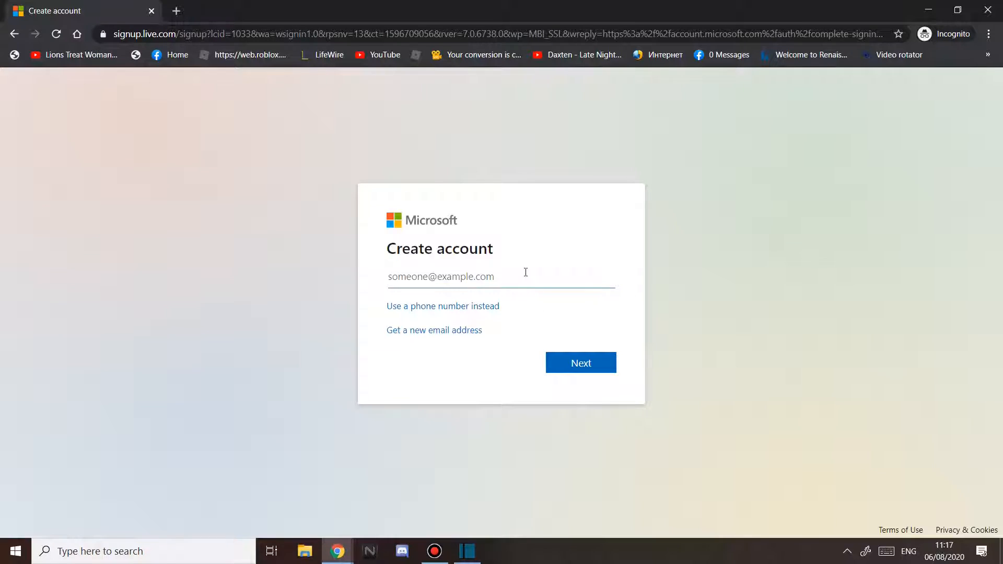
text(bob)
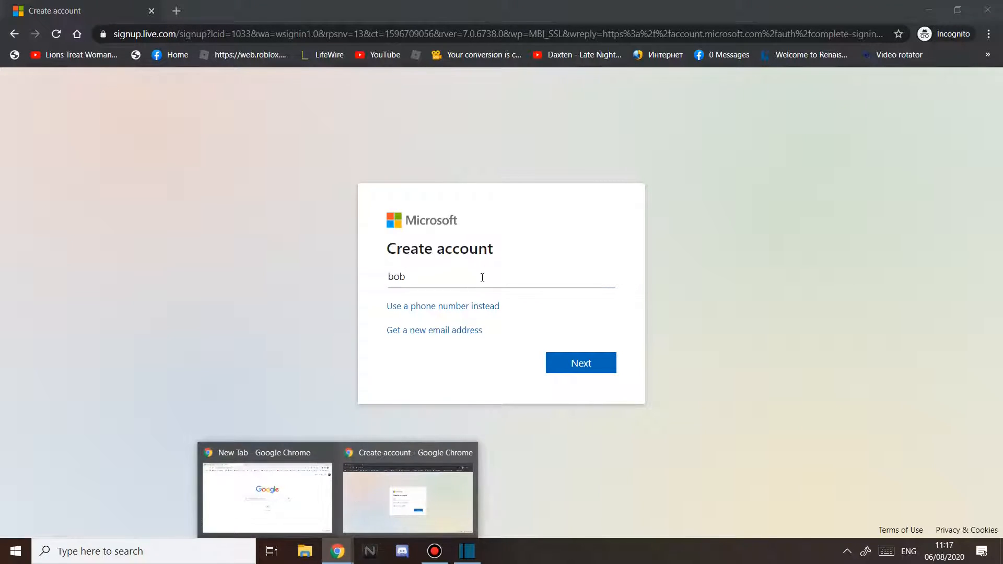
click(433, 330)
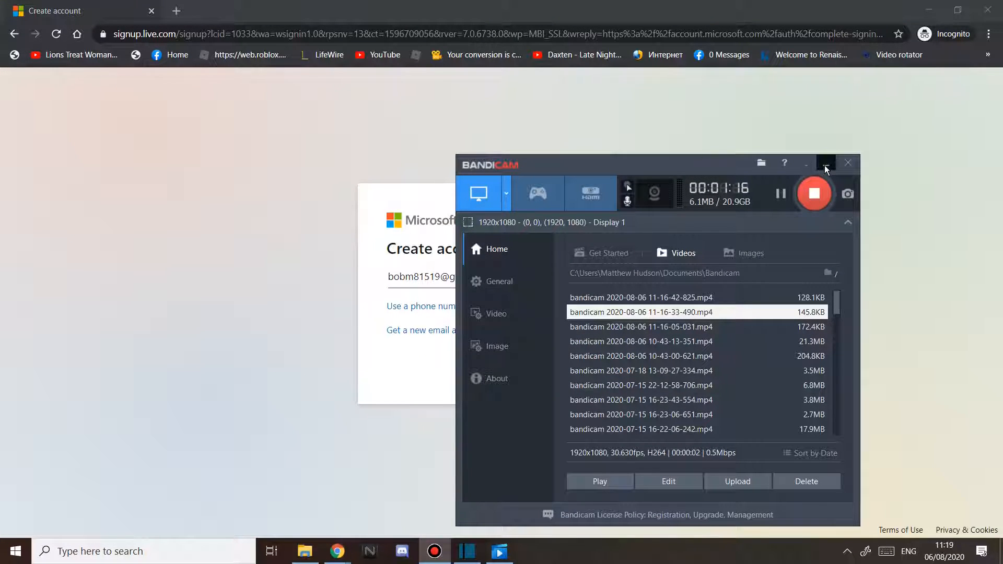
click(826, 164)
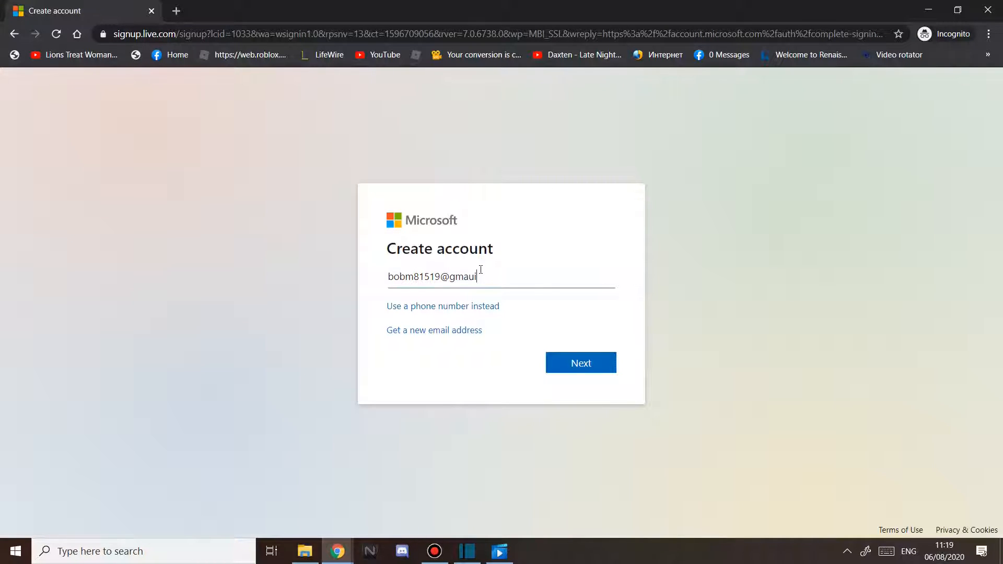
text(.com)
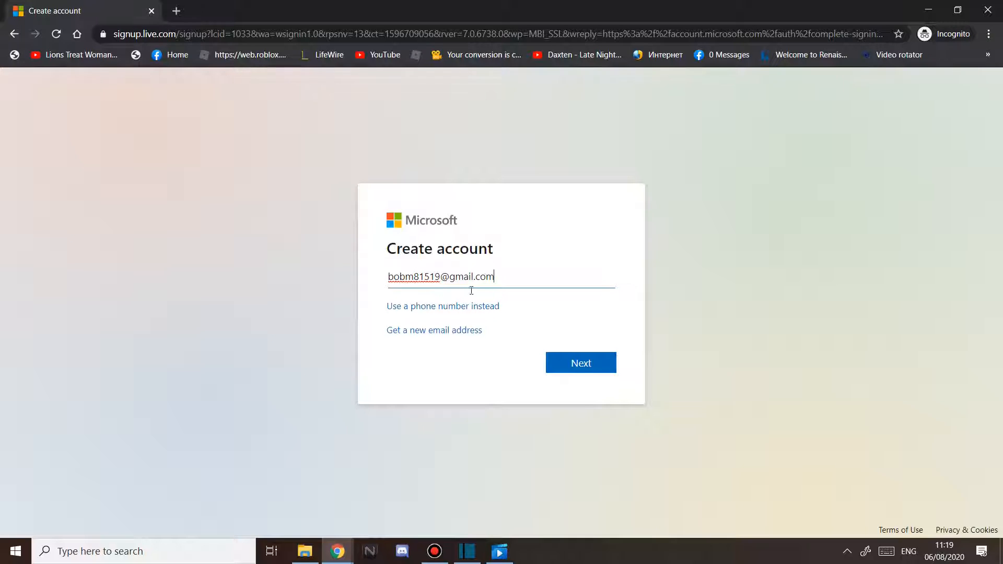
mouse_move(553, 269)
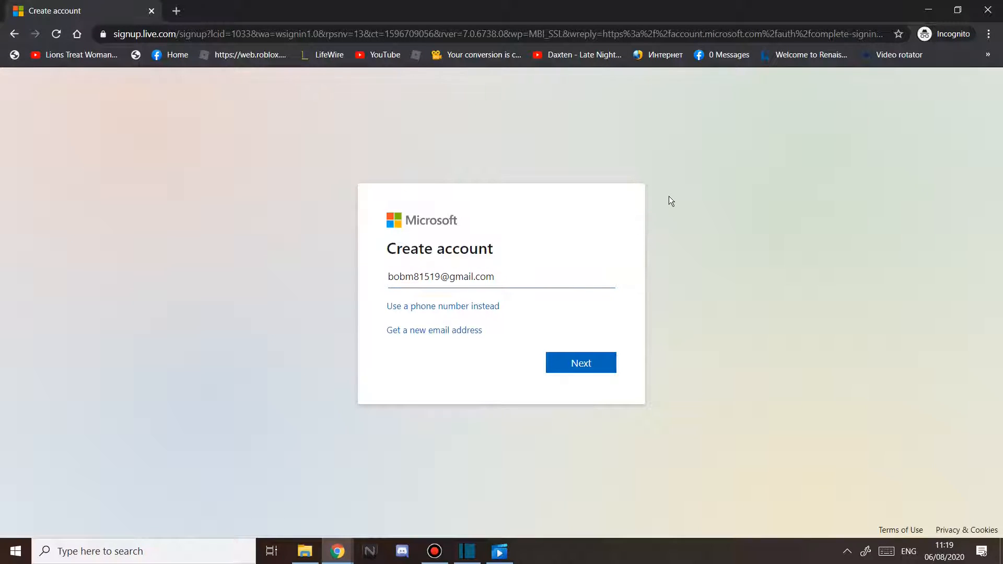
mouse_move(863, 130)
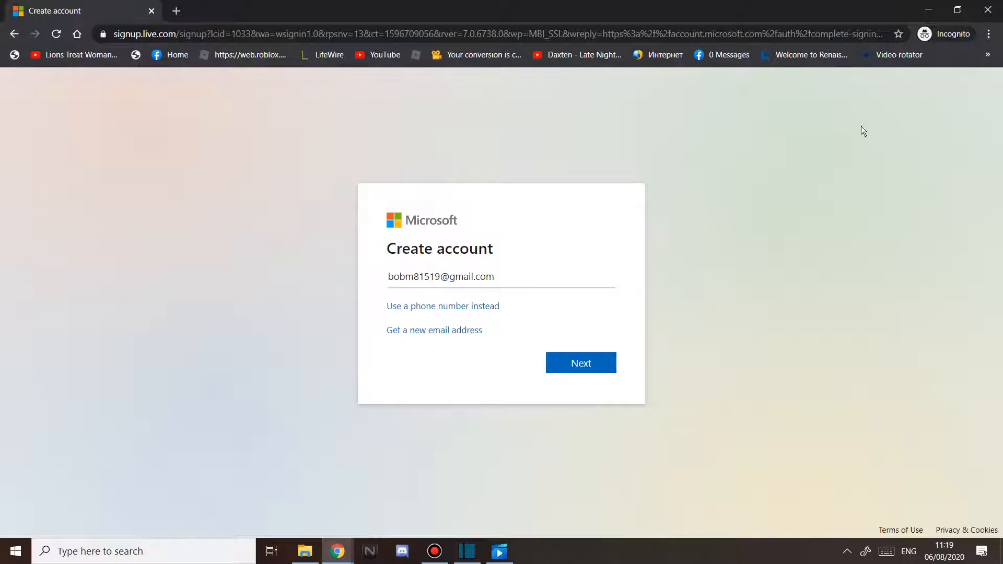
mouse_move(581, 362)
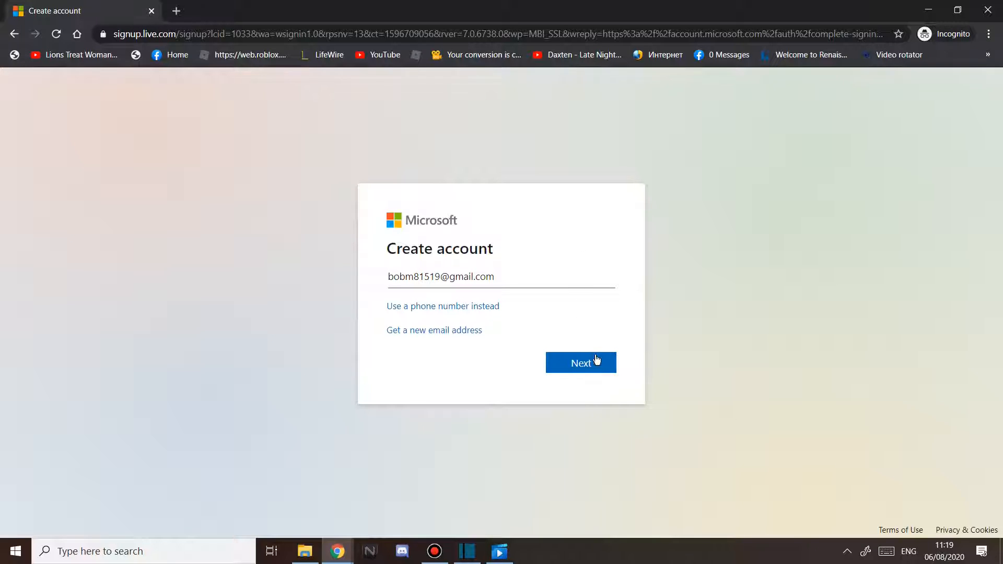
Submit the email, set country United Kingdom and birthdate January 23, 1990, and continue.
click(580, 363)
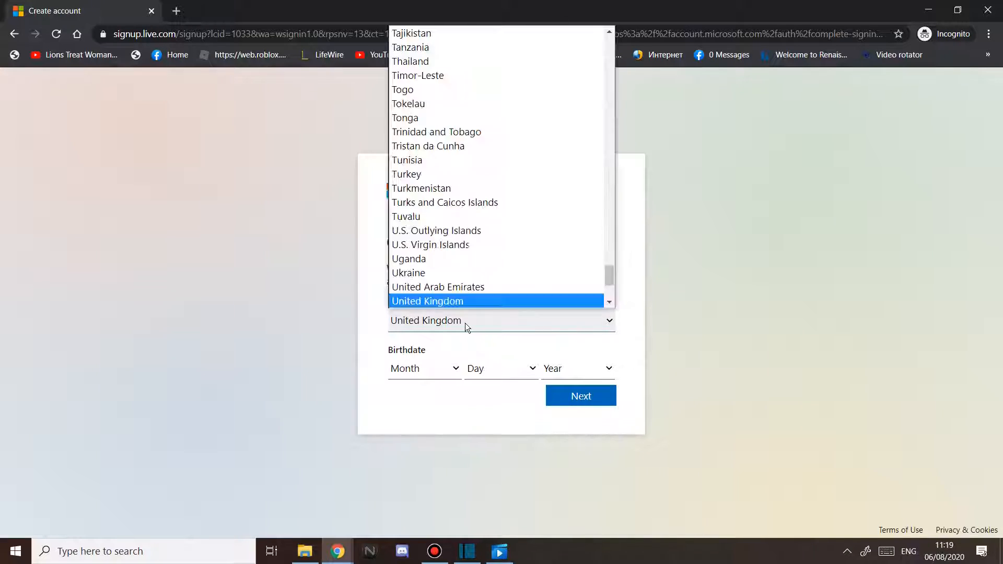
click(424, 368)
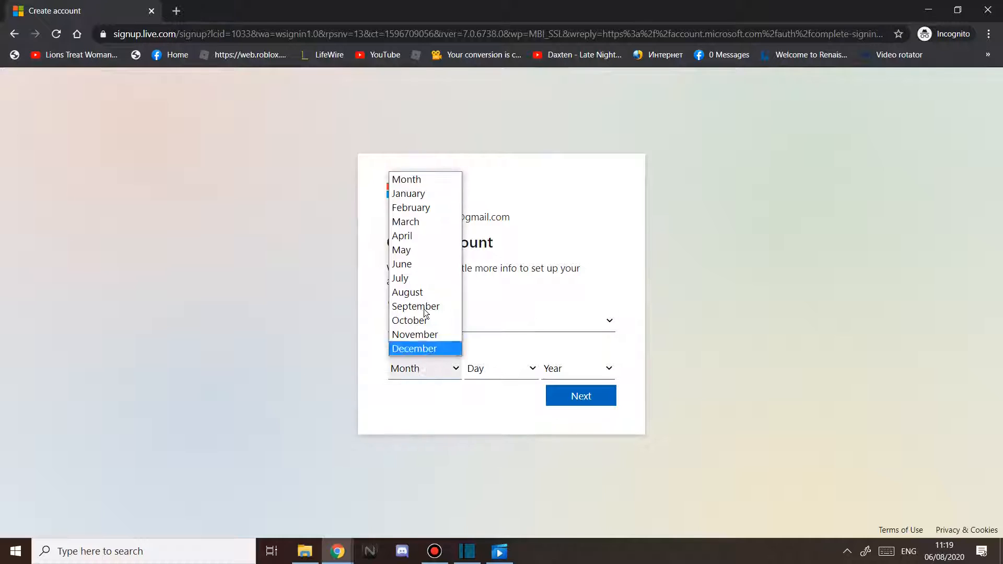
click(411, 208)
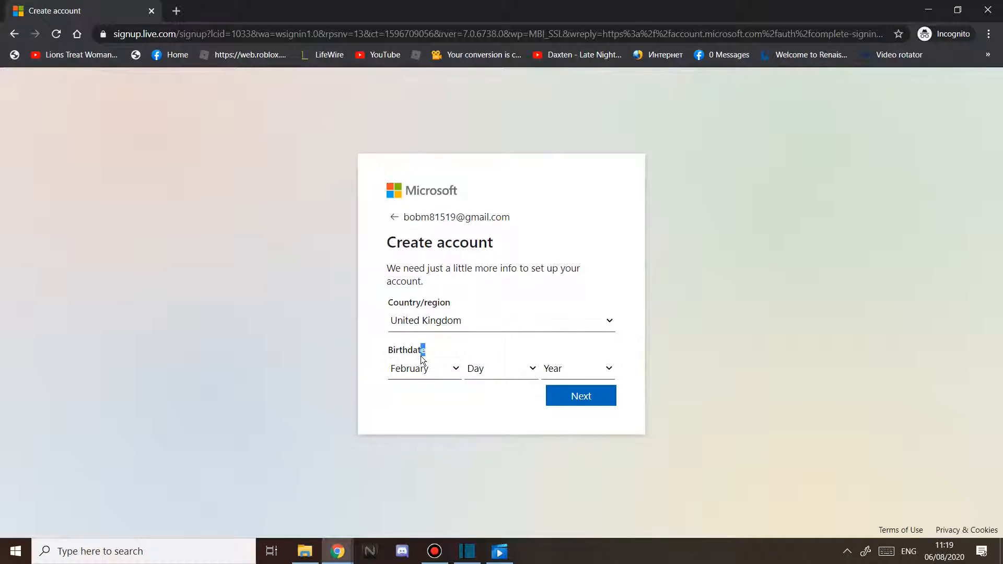
click(501, 368)
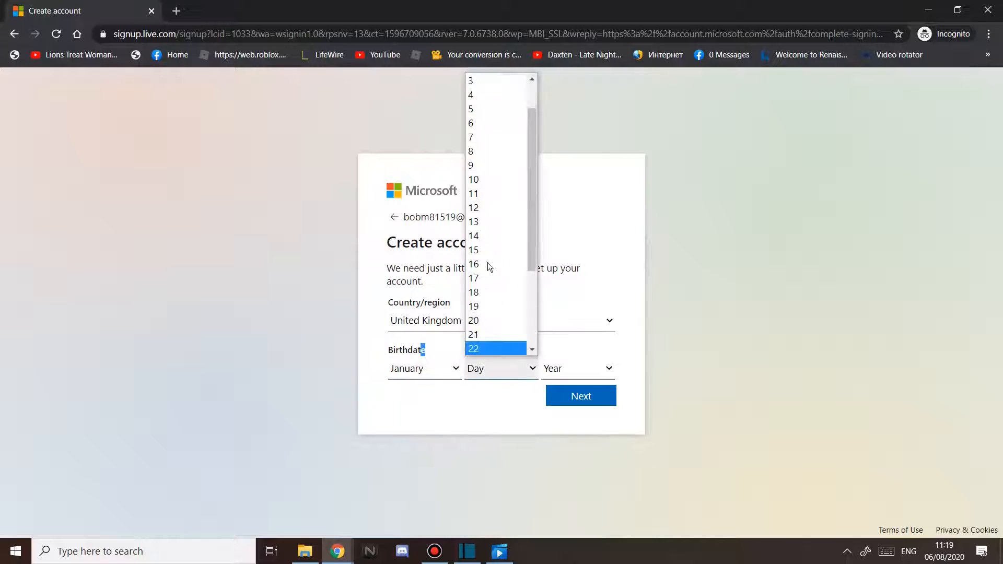
scroll(down, 3)
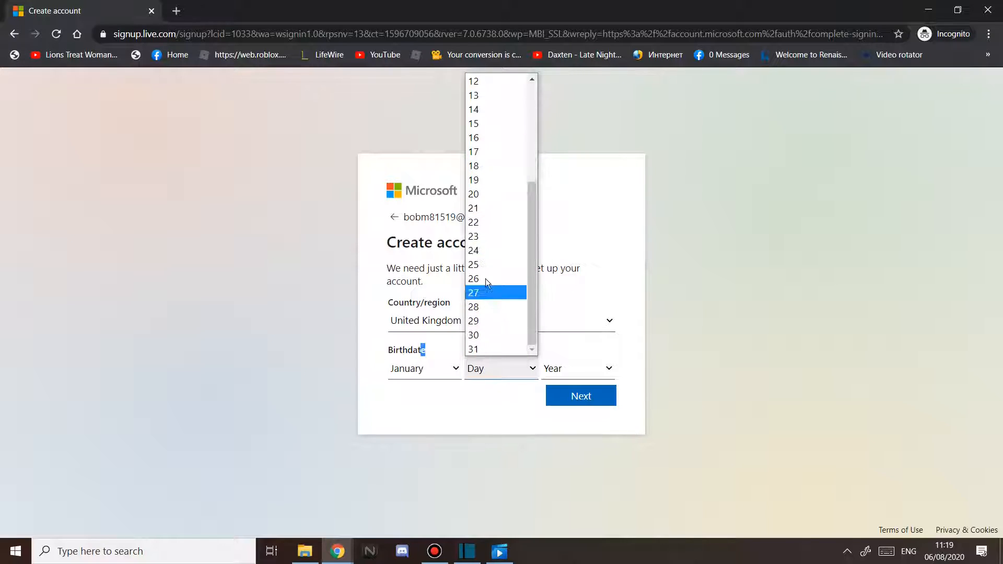
click(473, 236)
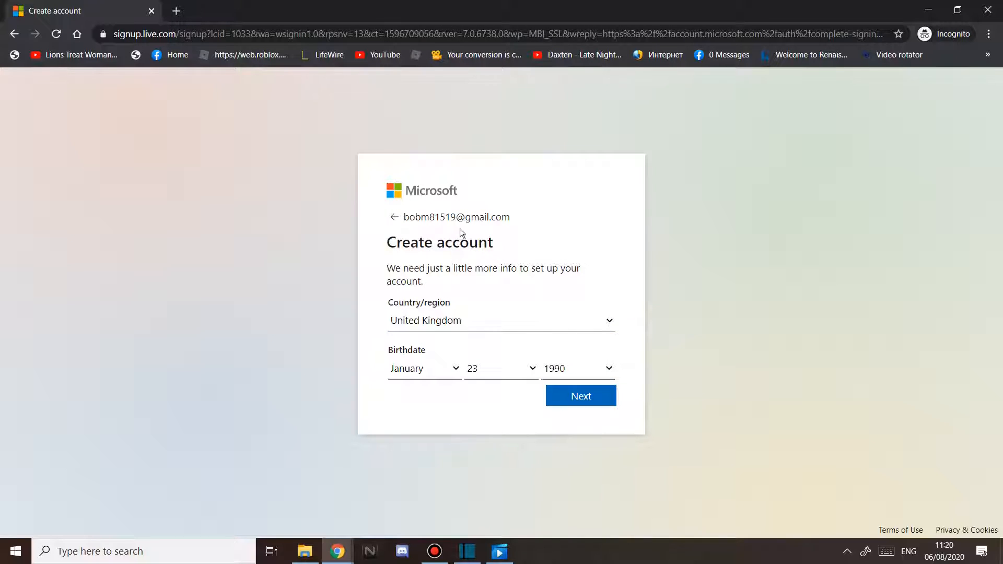
click(580, 395)
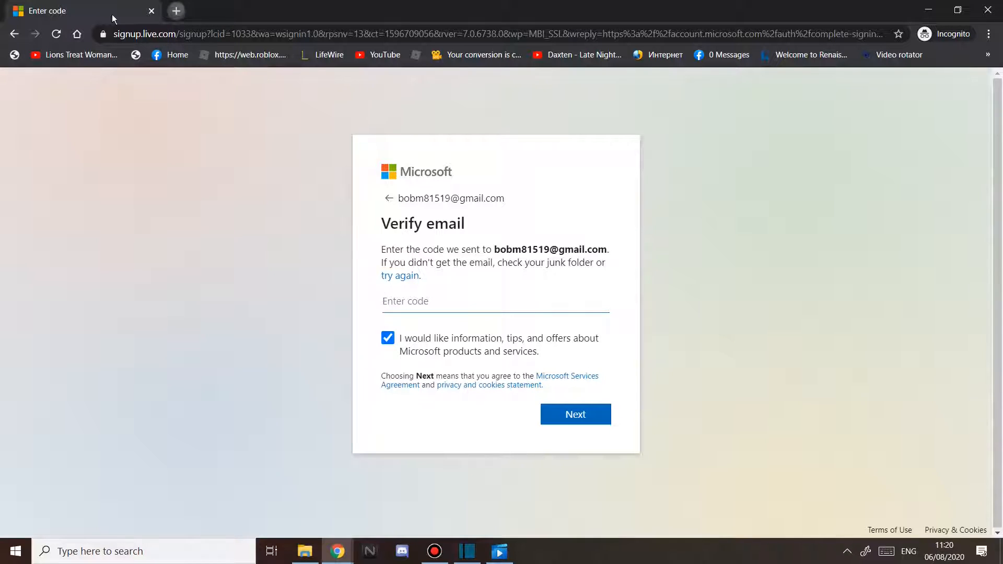
Open gmail.com in a new tab and return to the Gmail sign-in page.
text(gmail.com)
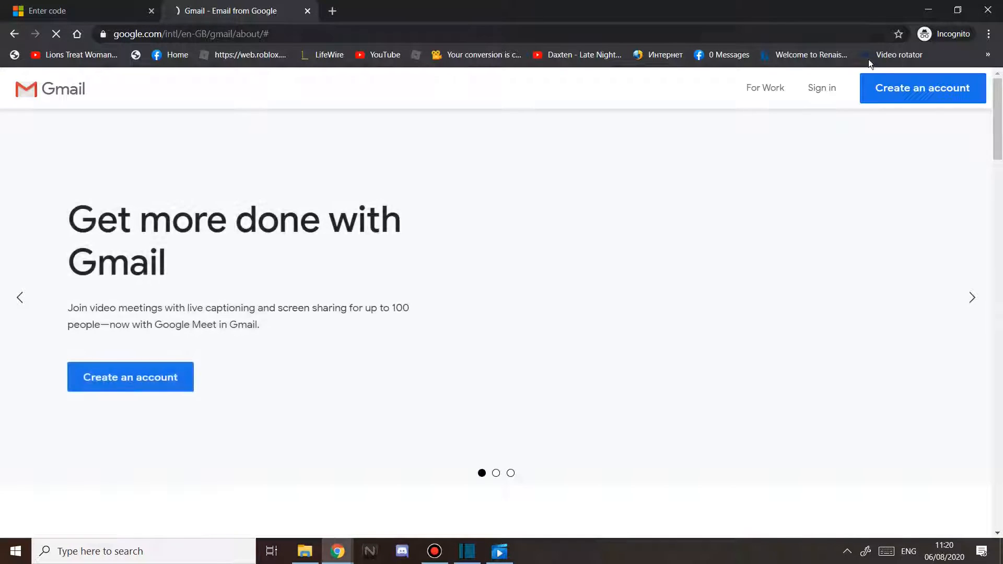
text(bo)
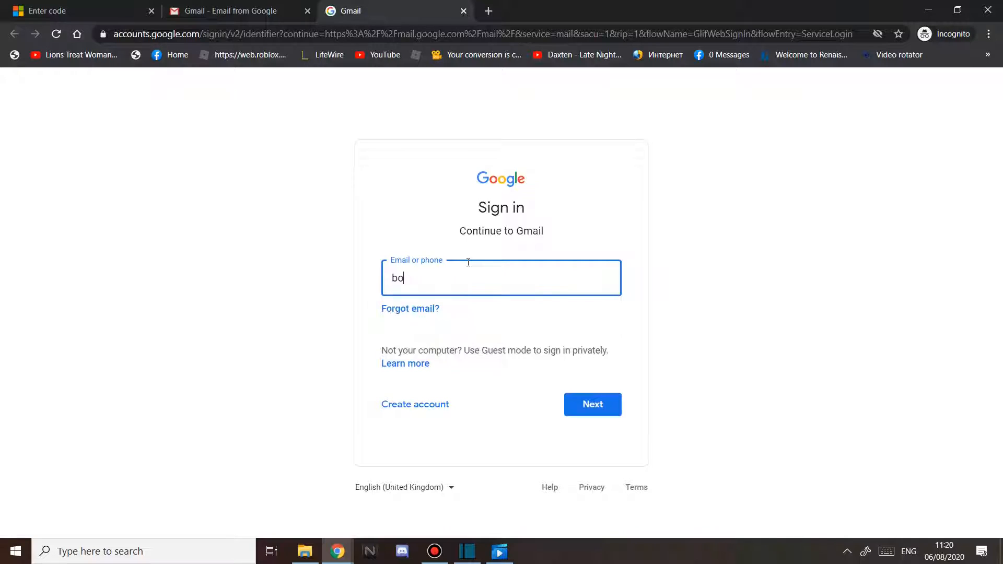
click(230, 11)
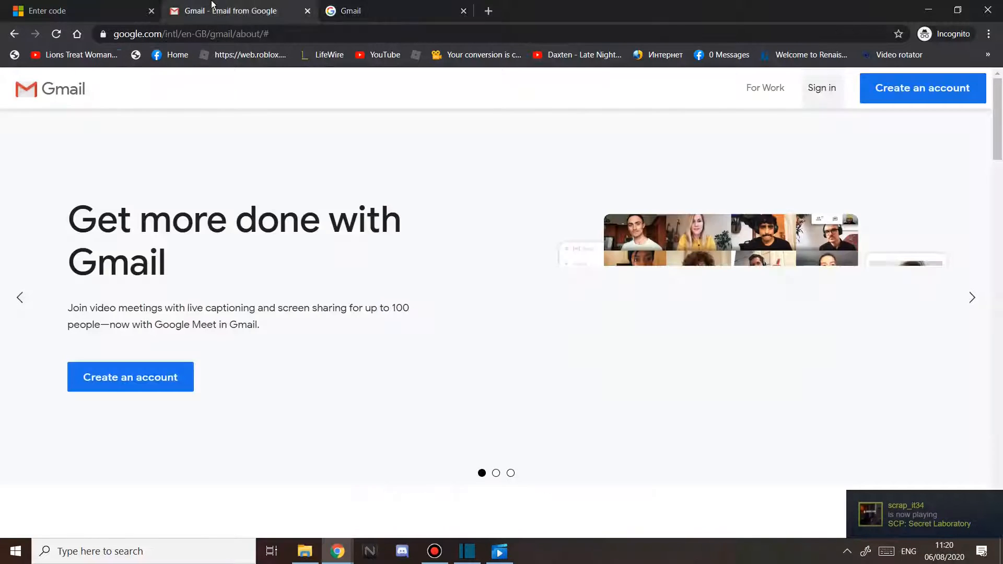
click(77, 11)
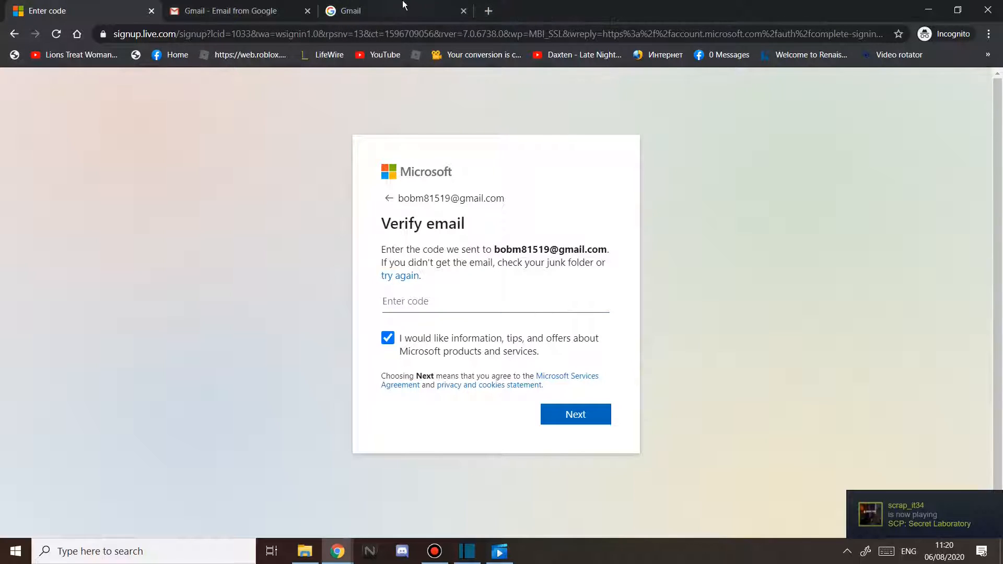
click(358, 11)
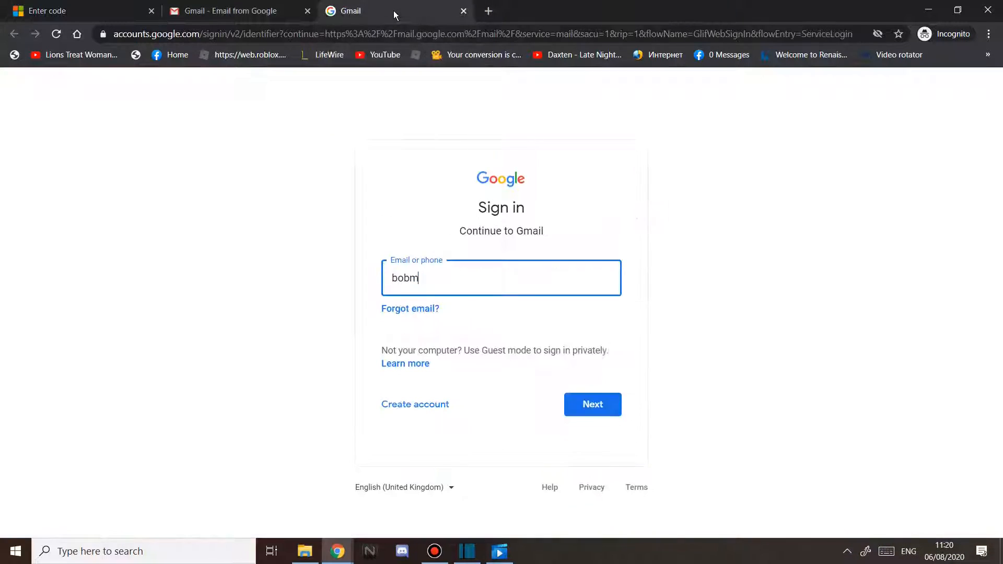
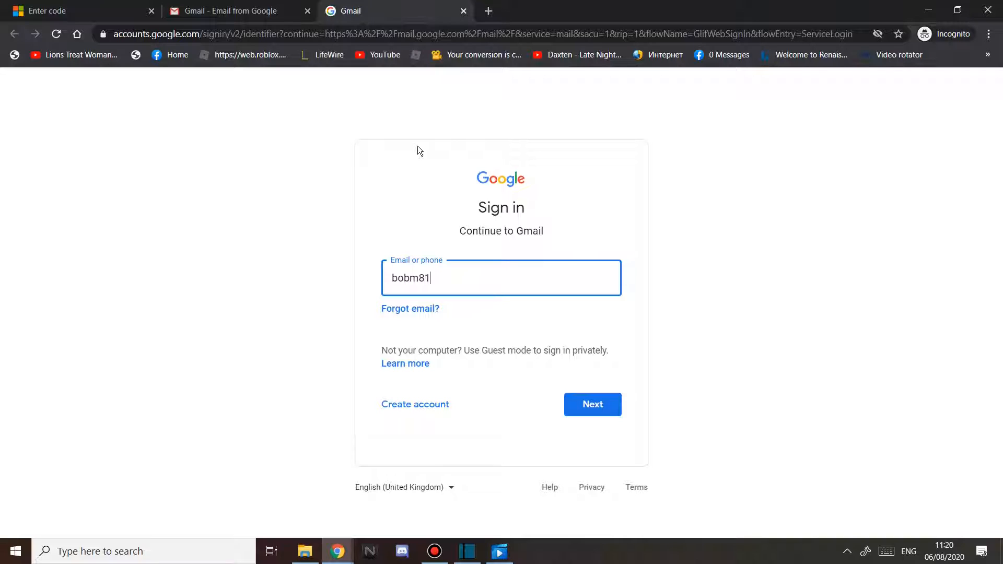
Sign in to Gmail with email and password, confirming the recovery options.
click(591, 405)
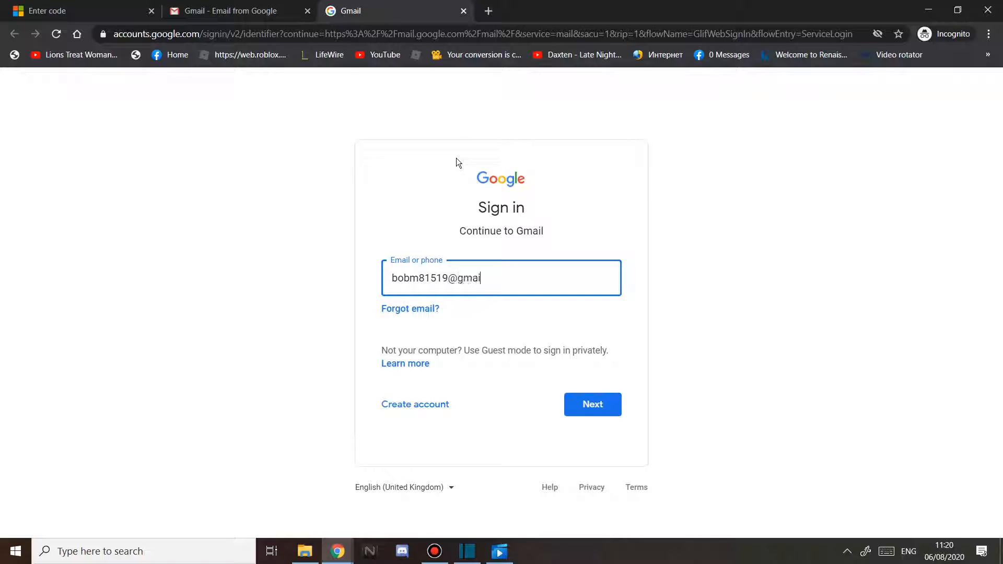
click(591, 403)
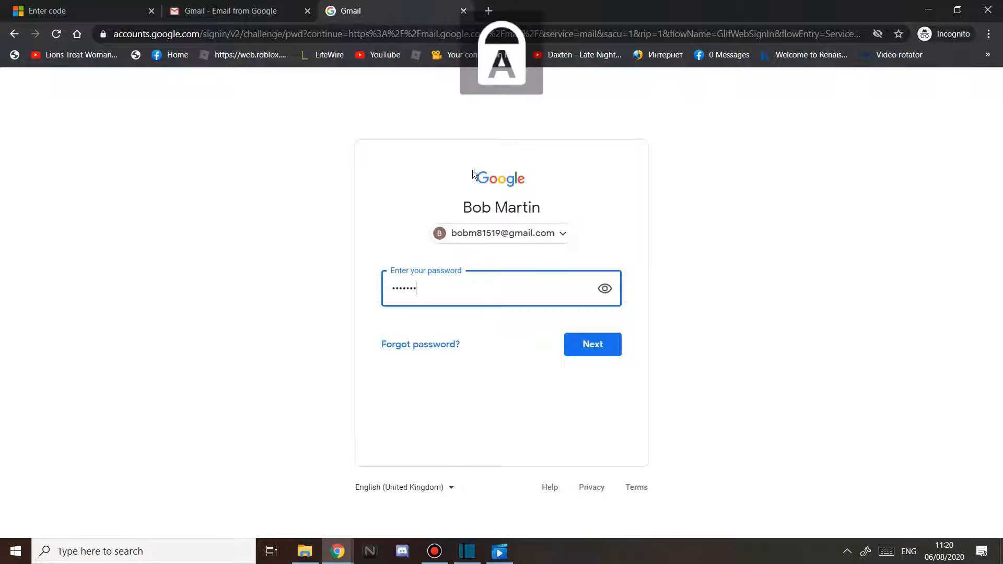
click(591, 344)
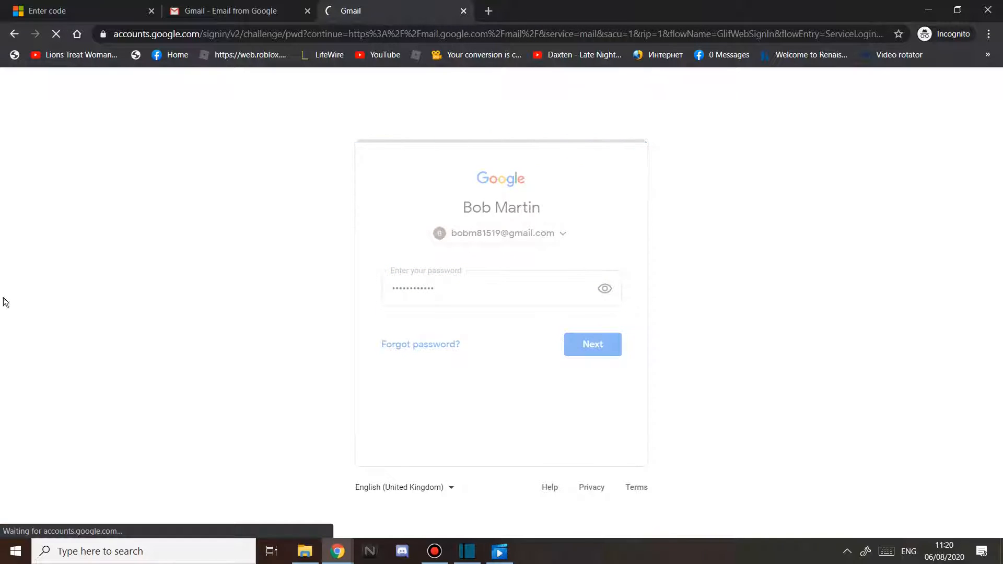
click(592, 344)
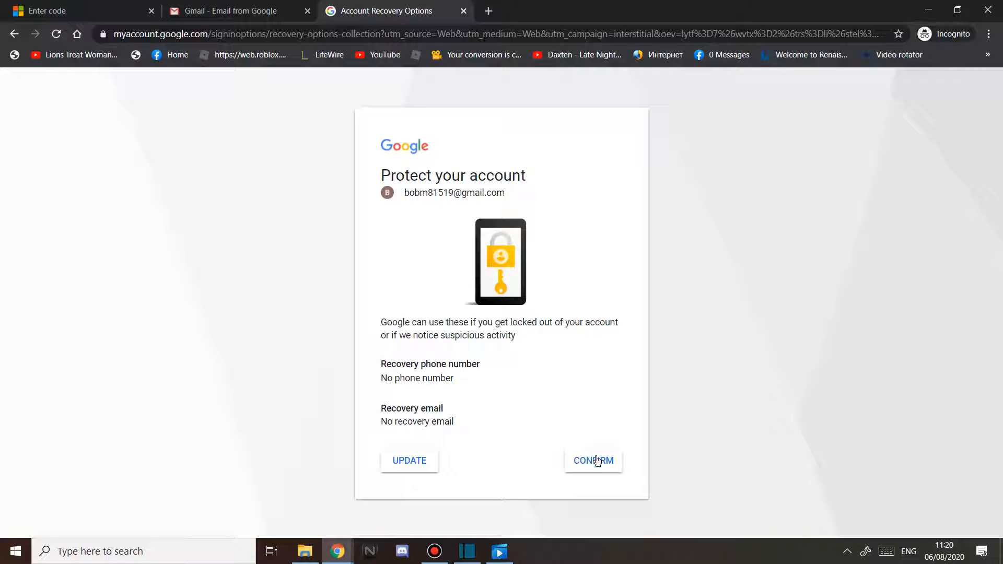
click(592, 461)
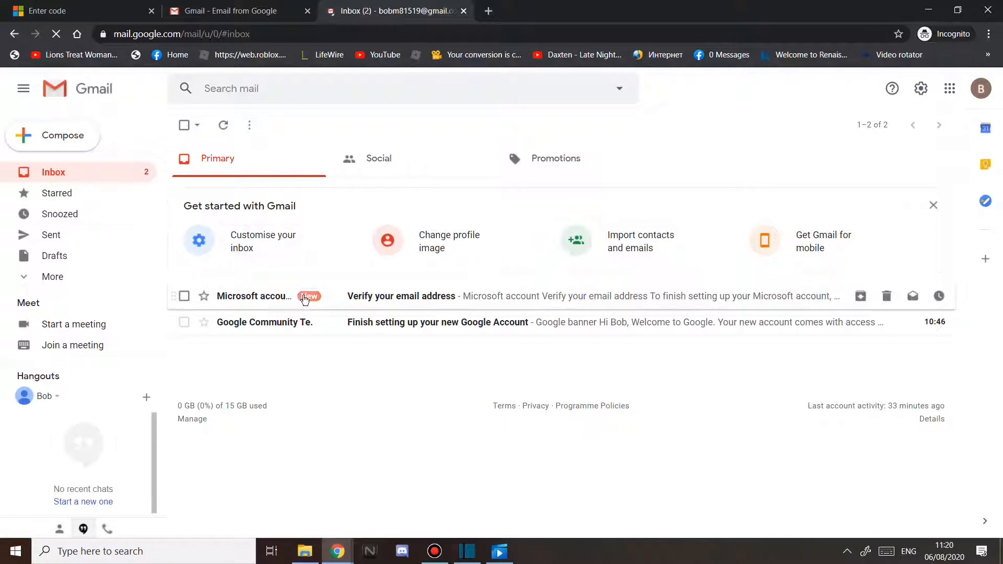
click(401, 296)
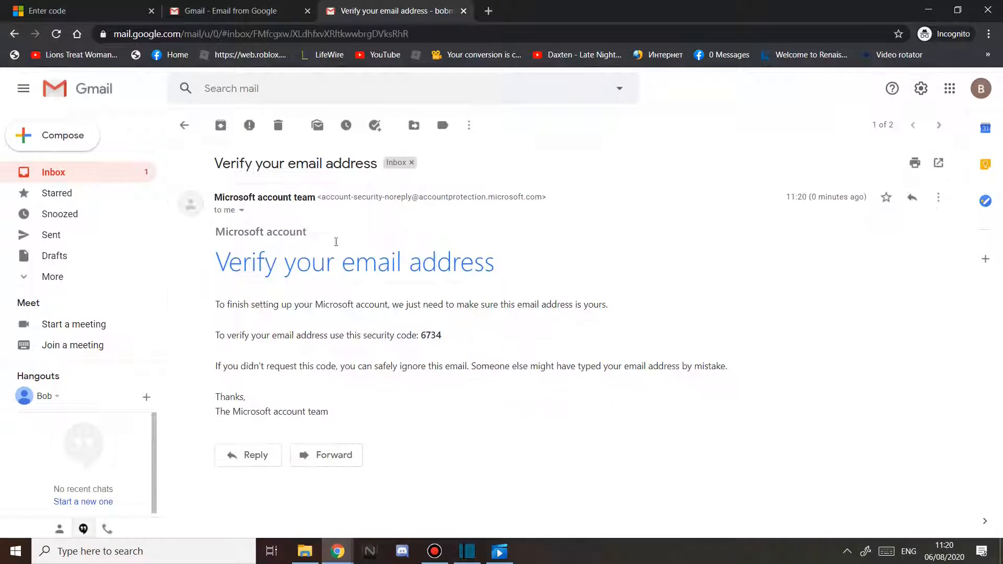
double_click(430, 336)
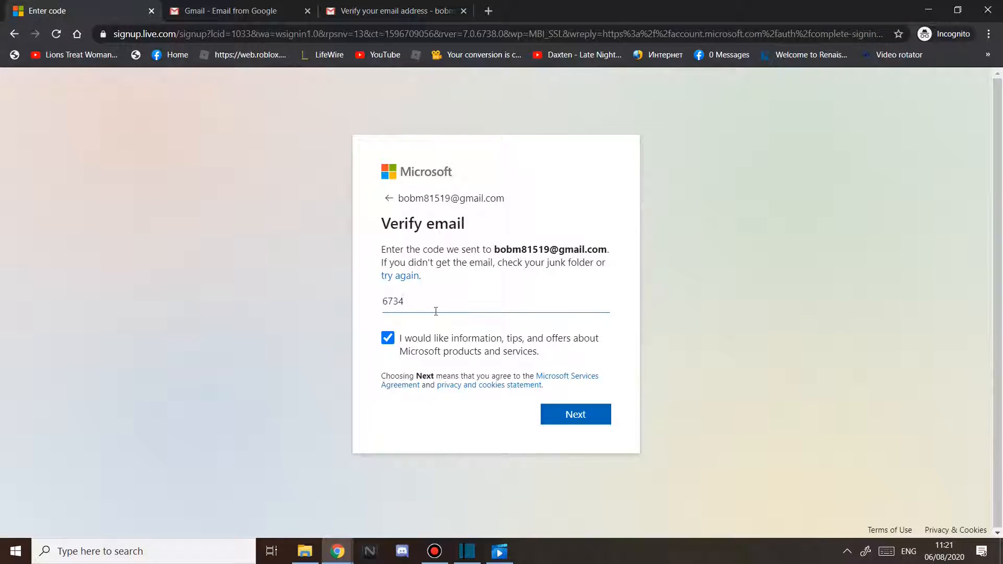
click(574, 414)
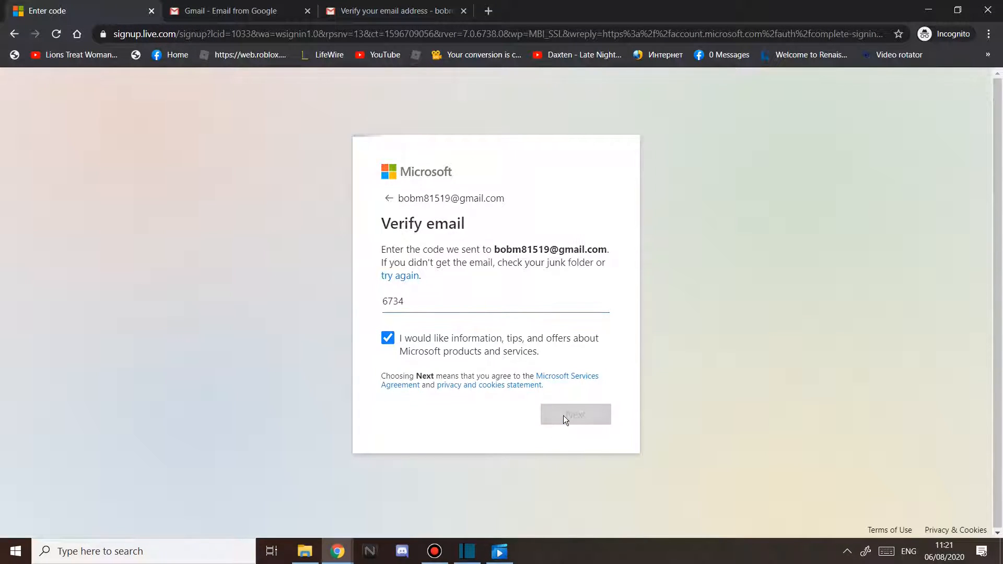
click(575, 414)
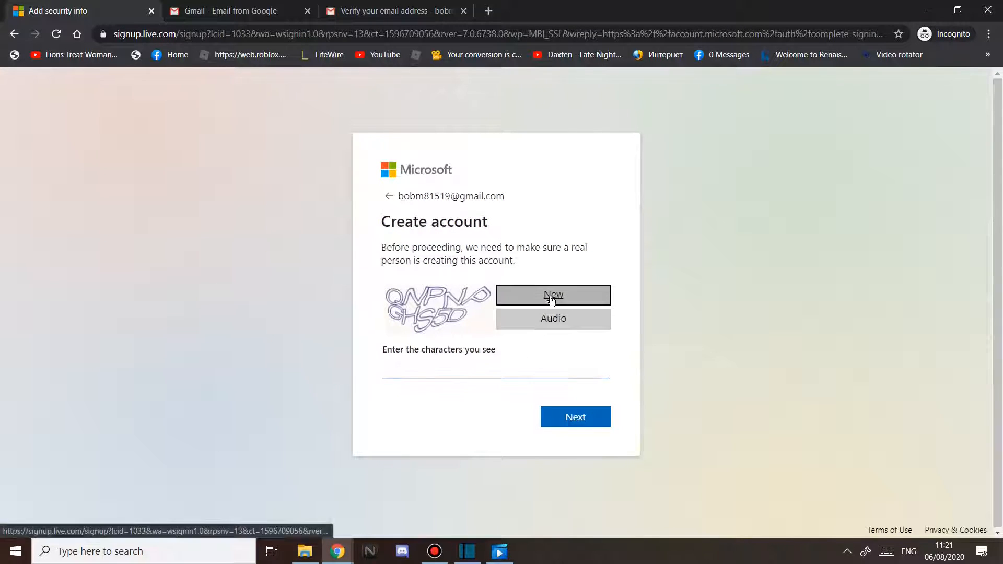
Enter the captcha characters SXYVHW and submit them.
text(SX)
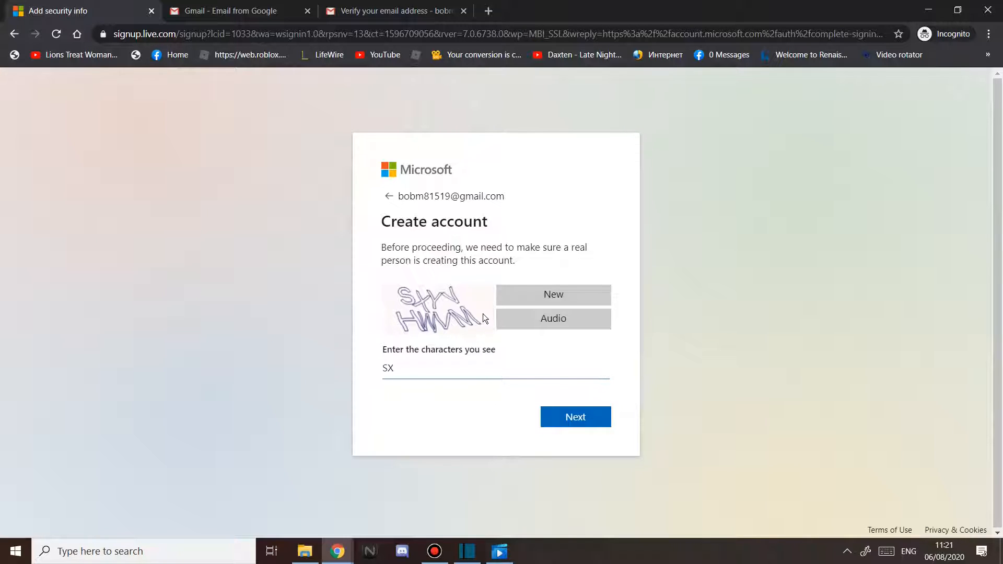
text(Y)
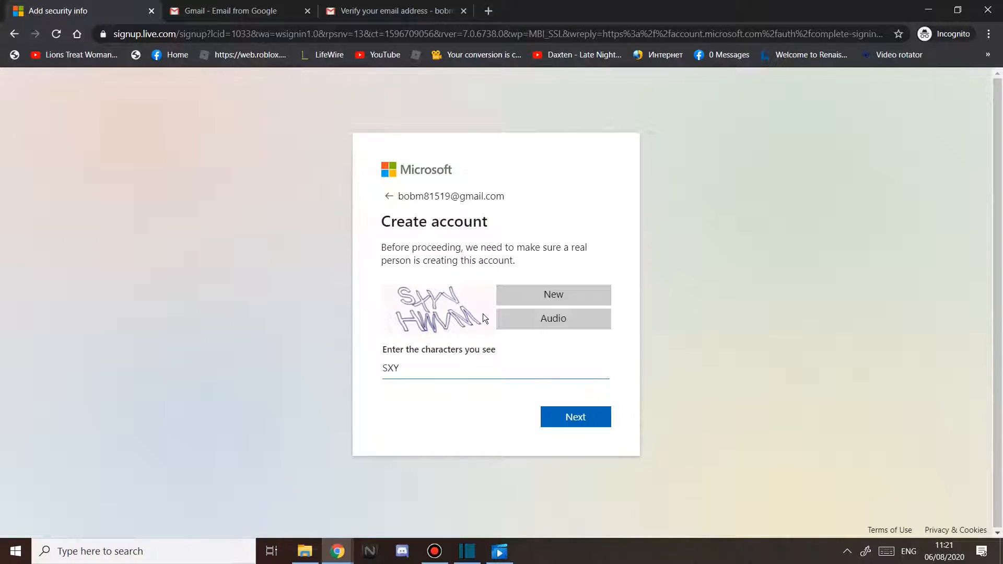
text(V)
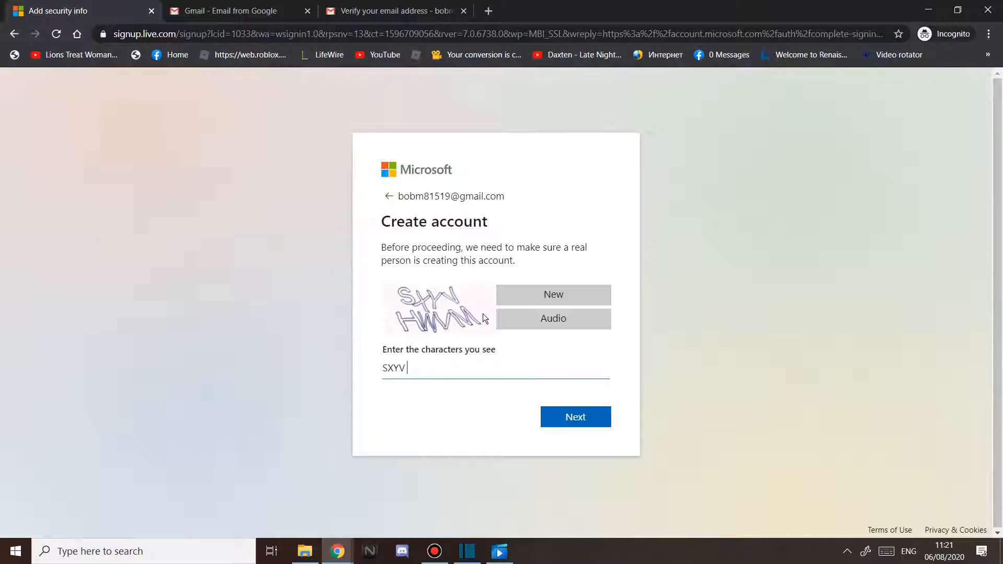
text(HW)
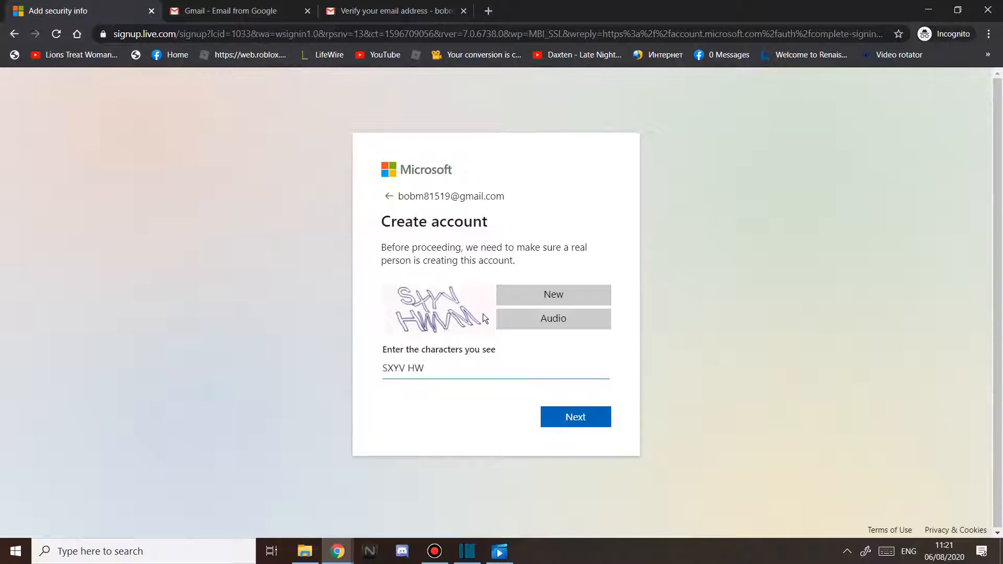
click(573, 416)
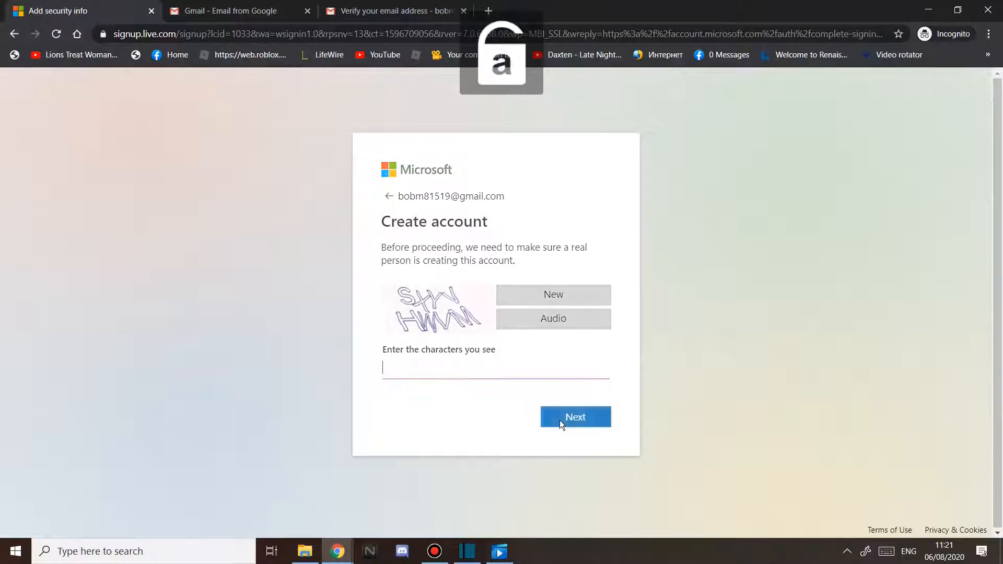
Re-enter the captcha as YDXYRHYR6 and submit to finish creating the account.
click(574, 416)
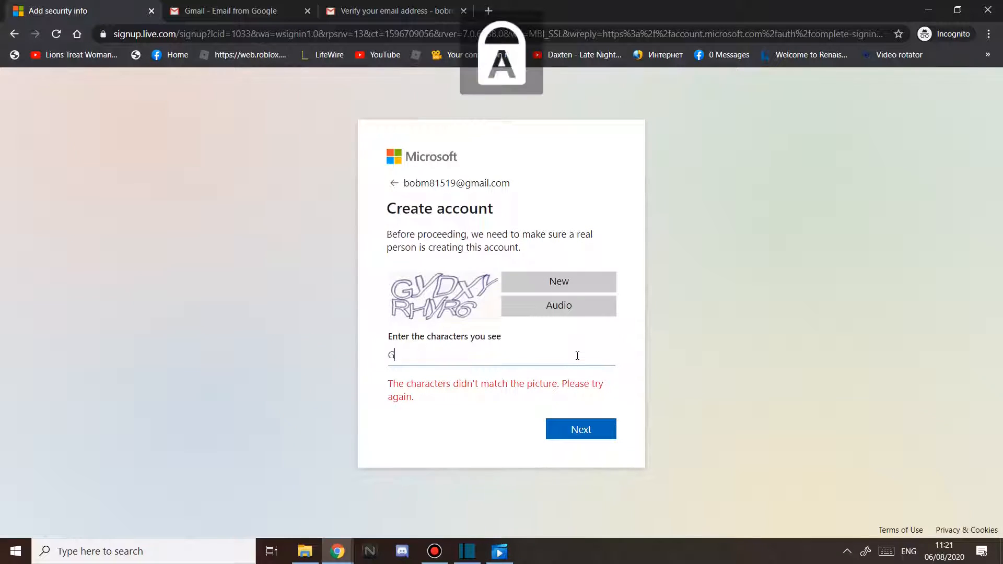
text(YDXY)
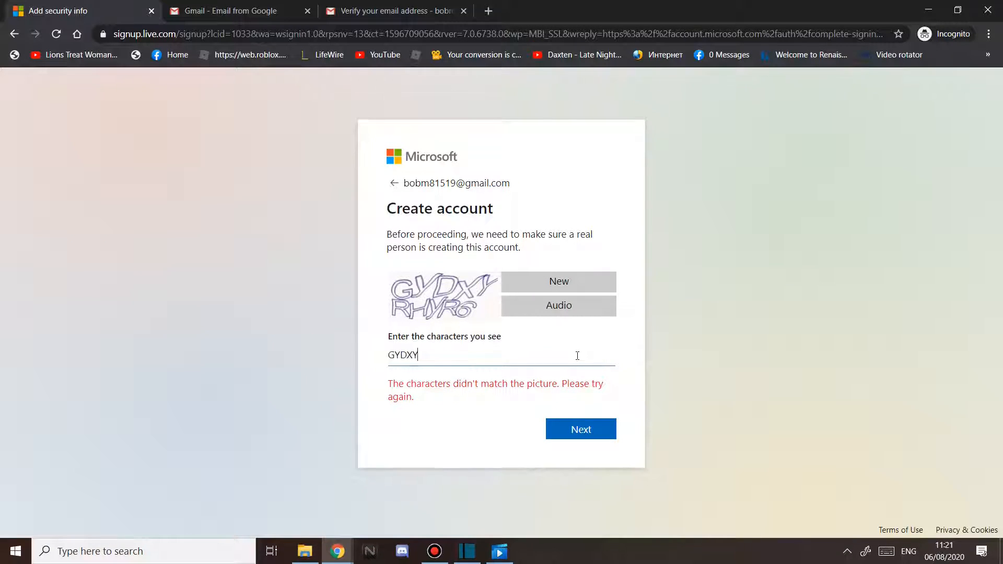
text(RH)
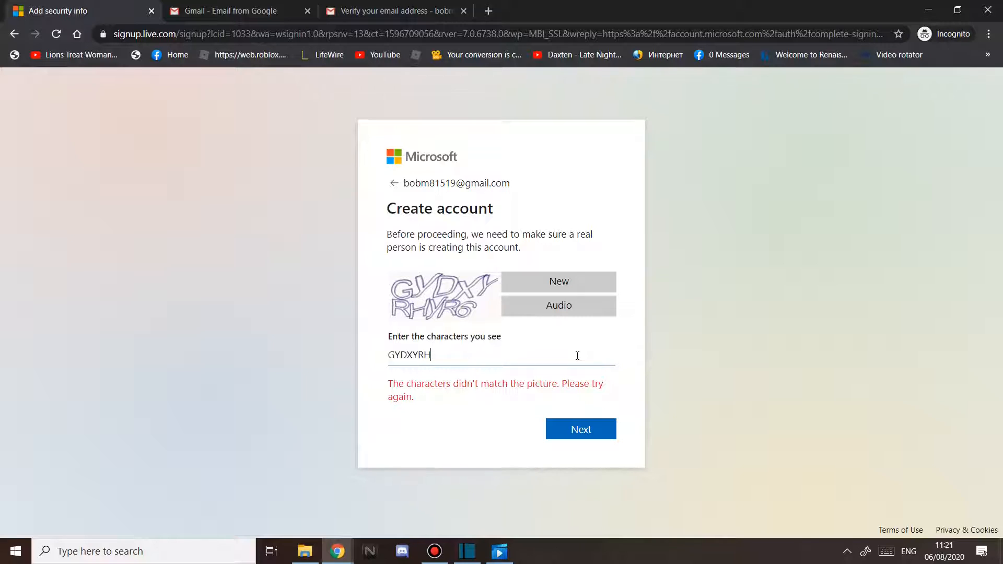
text(YR6)
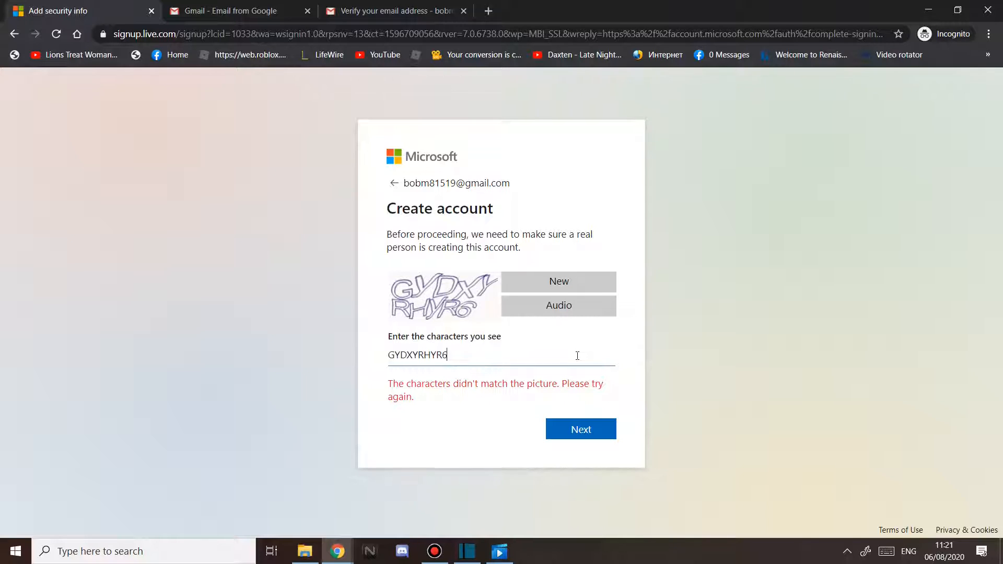
click(580, 428)
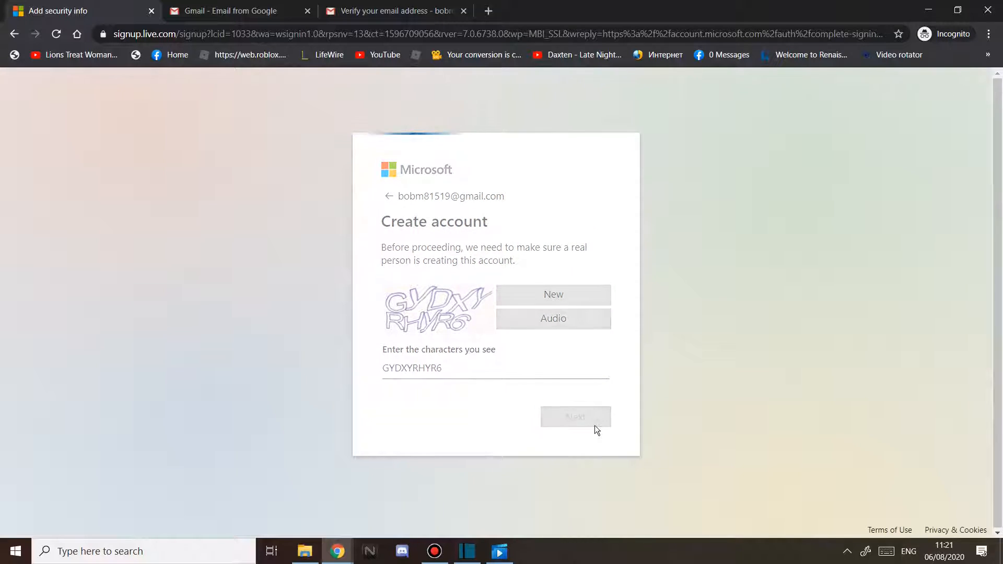
click(574, 416)
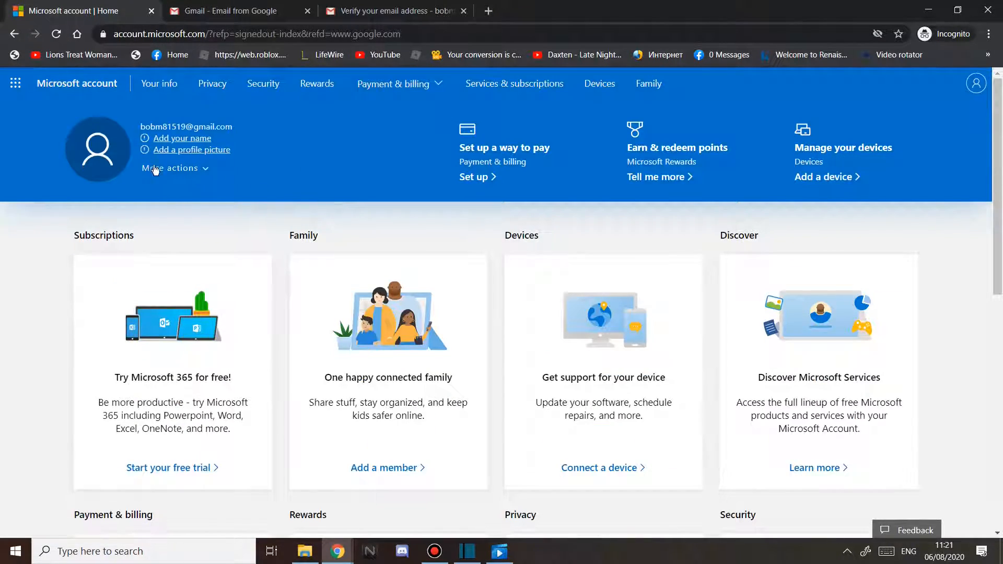
mouse_move(185, 176)
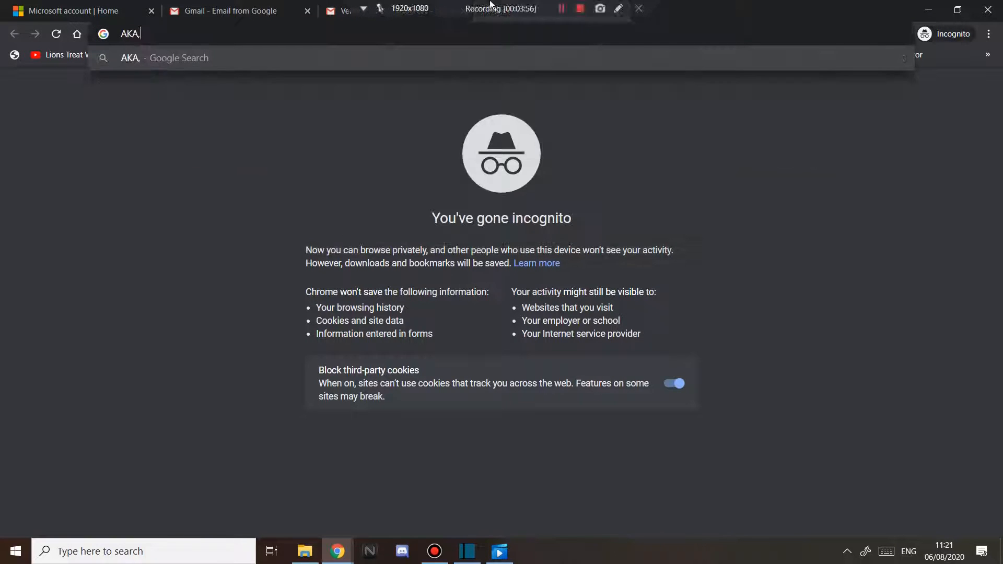
Open the aka.ms/remoteconnect device sign-in page in a new tab.
text(akak)
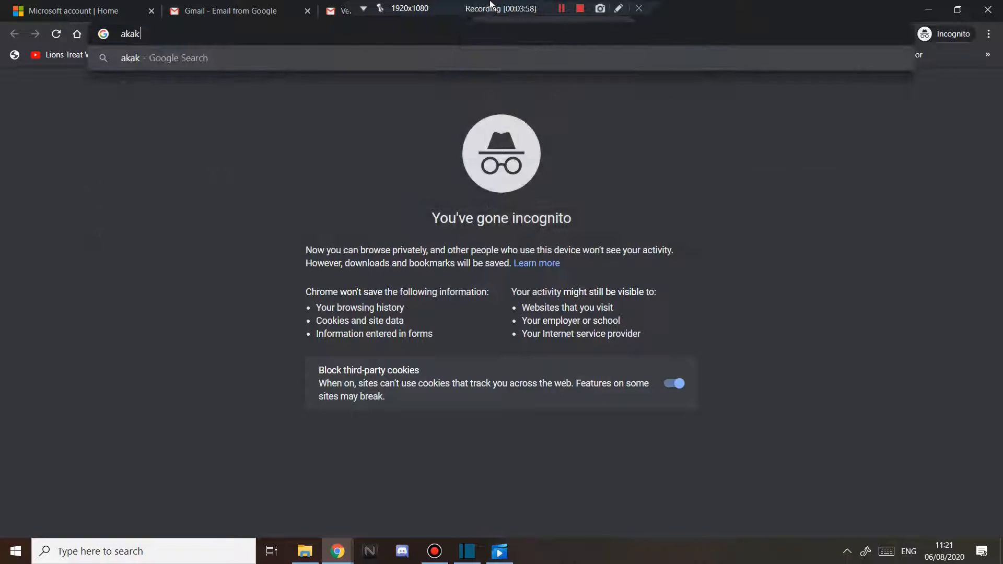
text(aka.ms/)
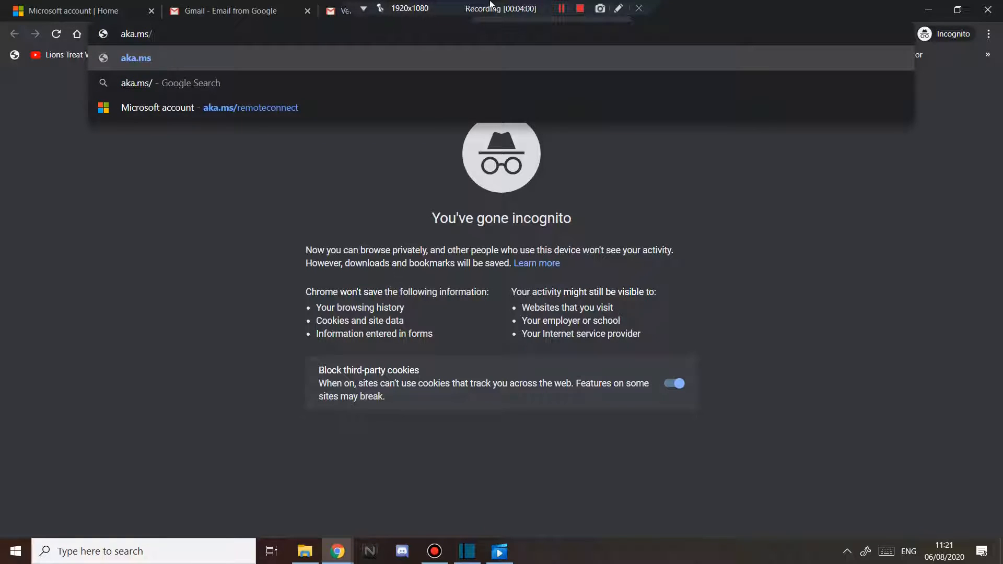
click(250, 107)
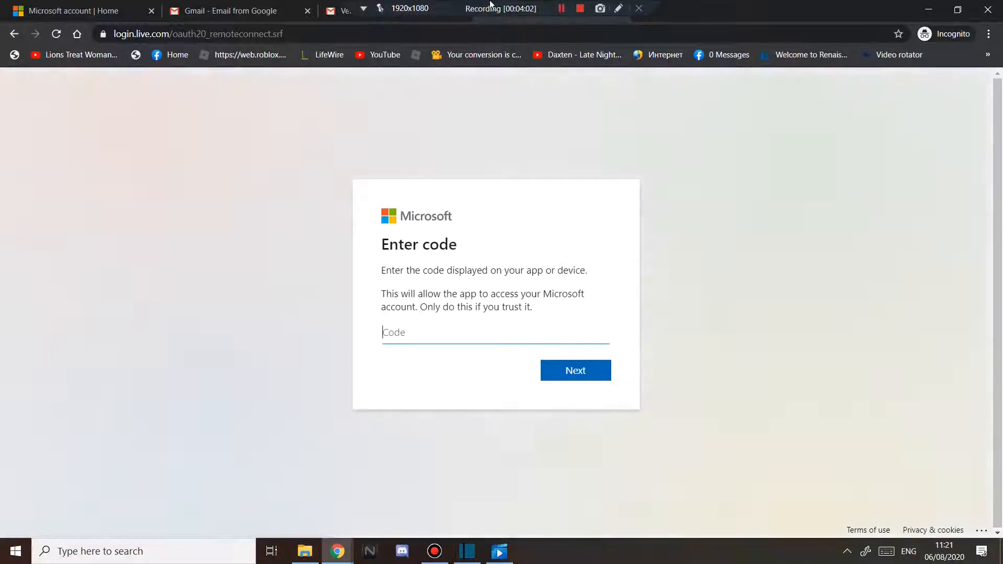
text(T)
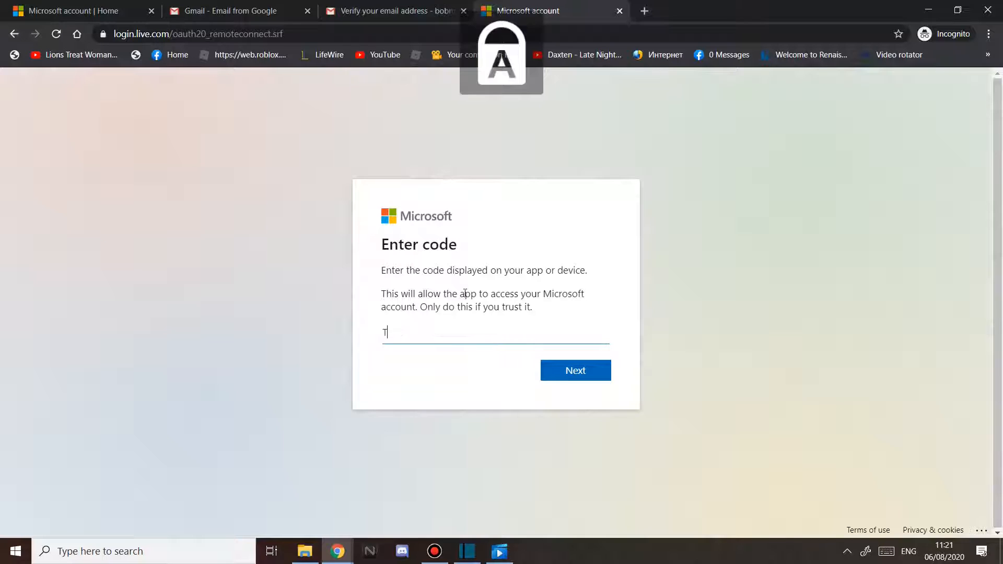
text(YH)
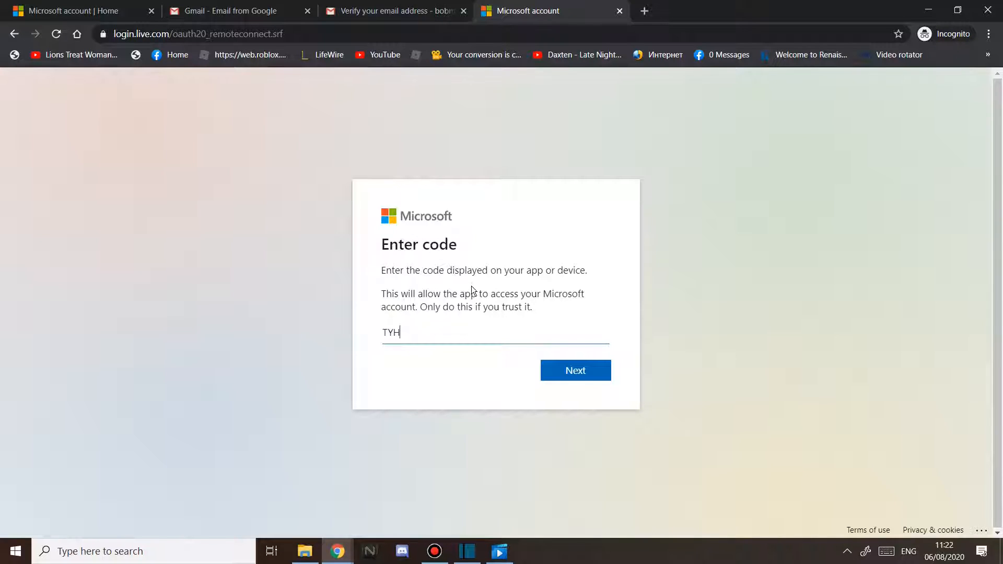
text(2S)
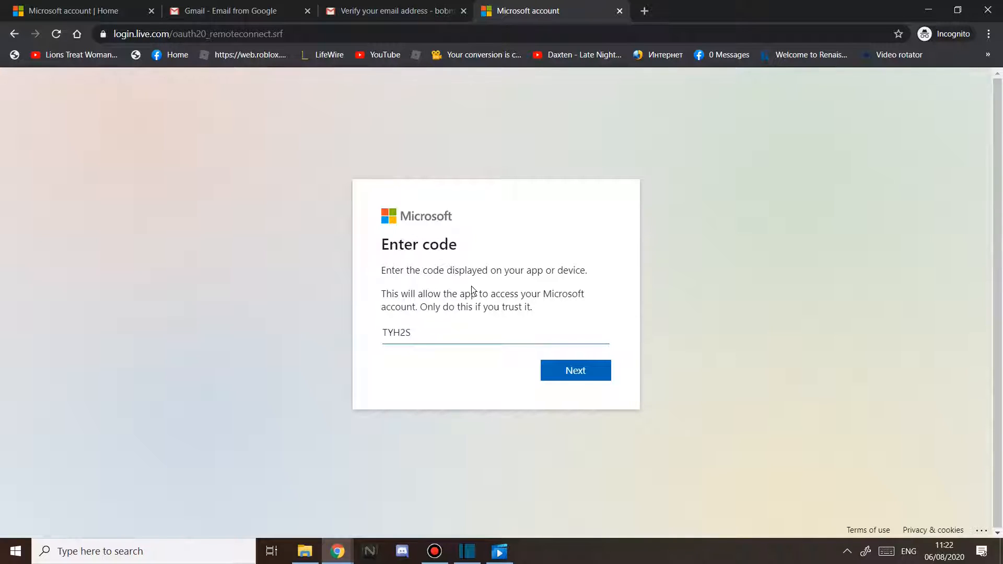
text(5CA)
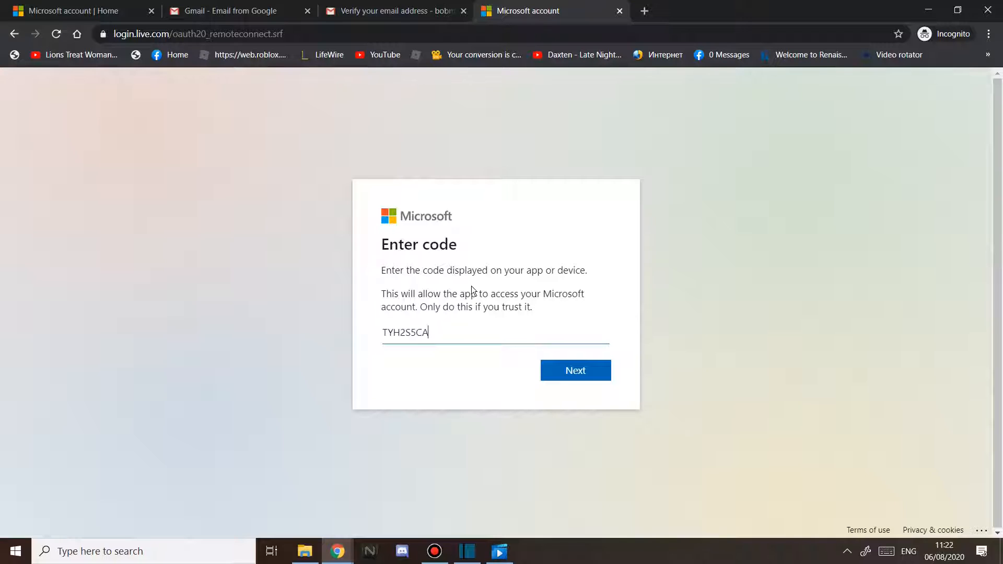
click(573, 370)
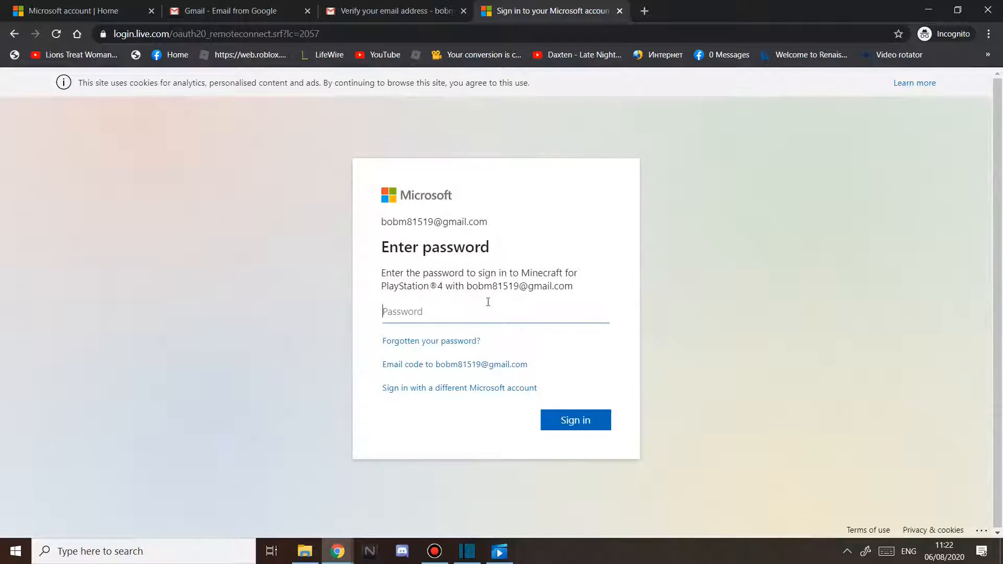
Enter the account password and sign in, which reports the device code expired.
double_click(424, 273)
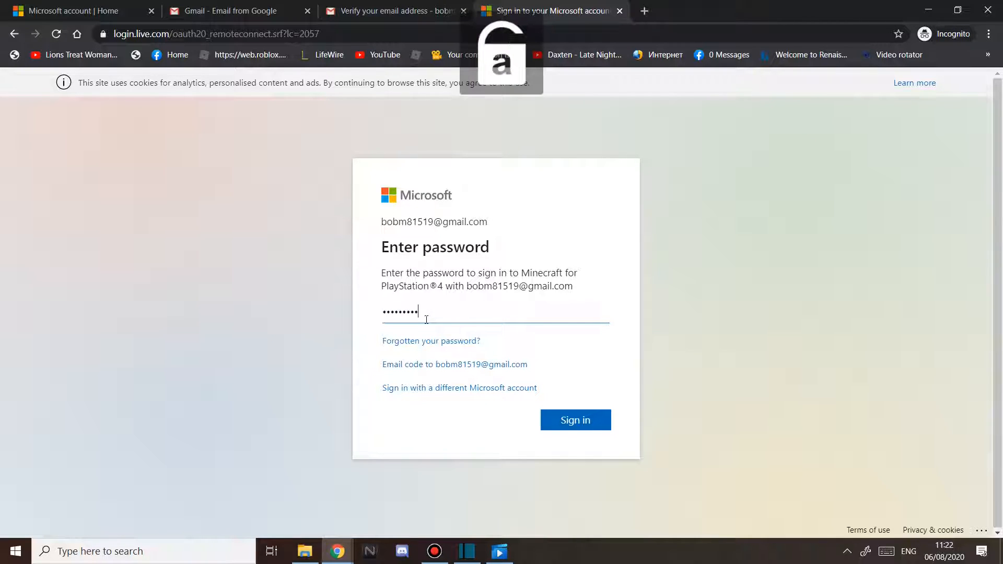
click(573, 420)
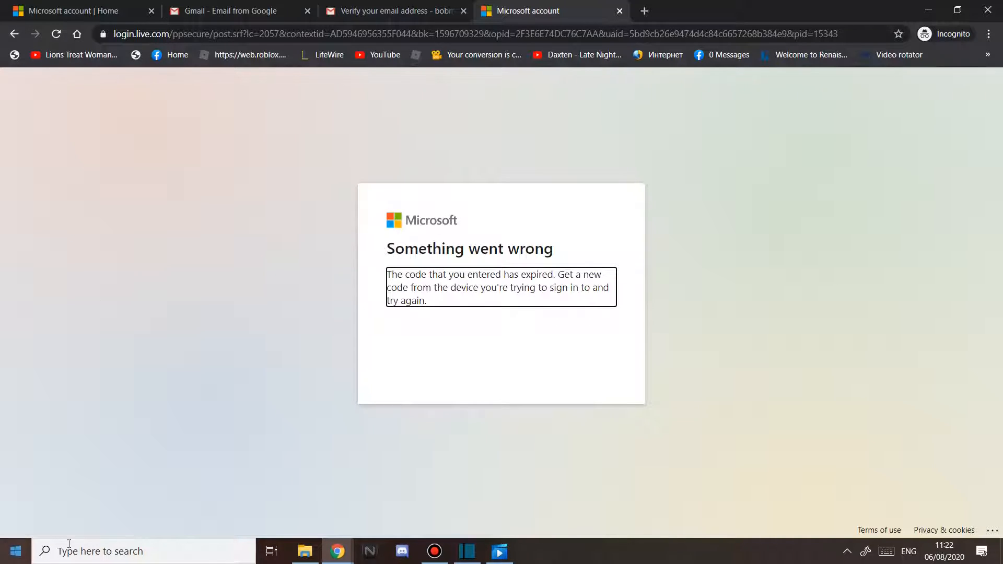
Go back to the device-code page and enter the new code ASEG2TQN.
click(54, 34)
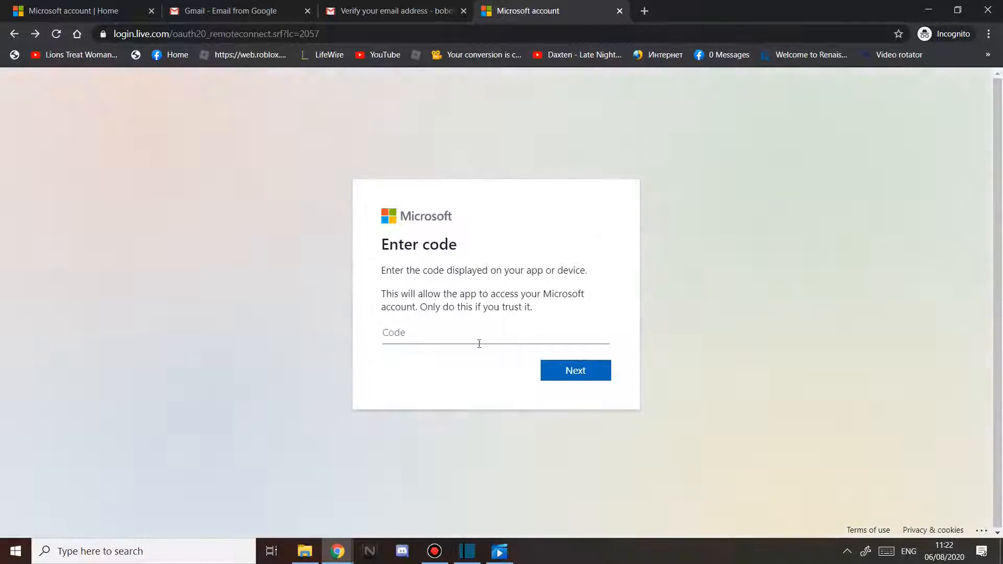
text(ASE)
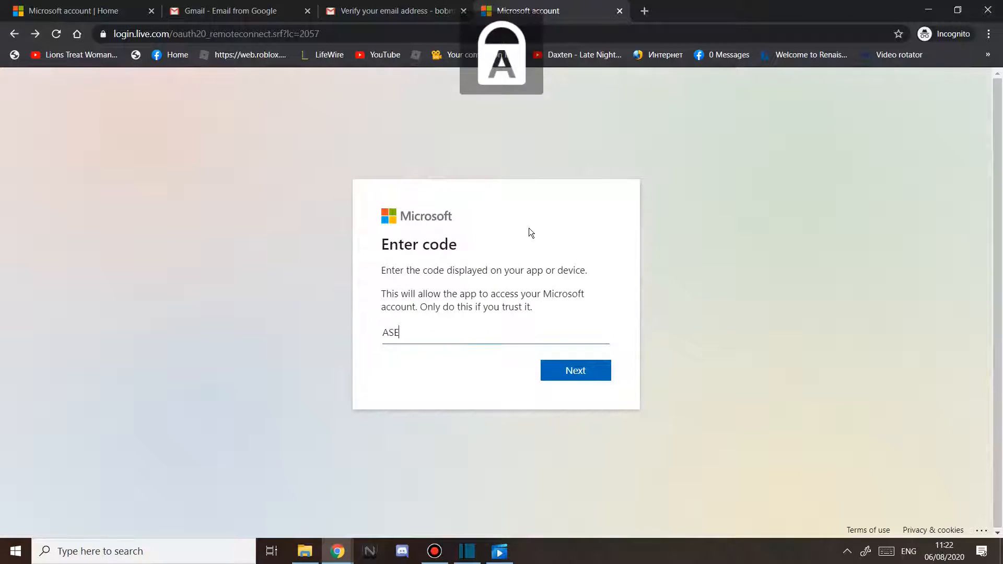
text(G)
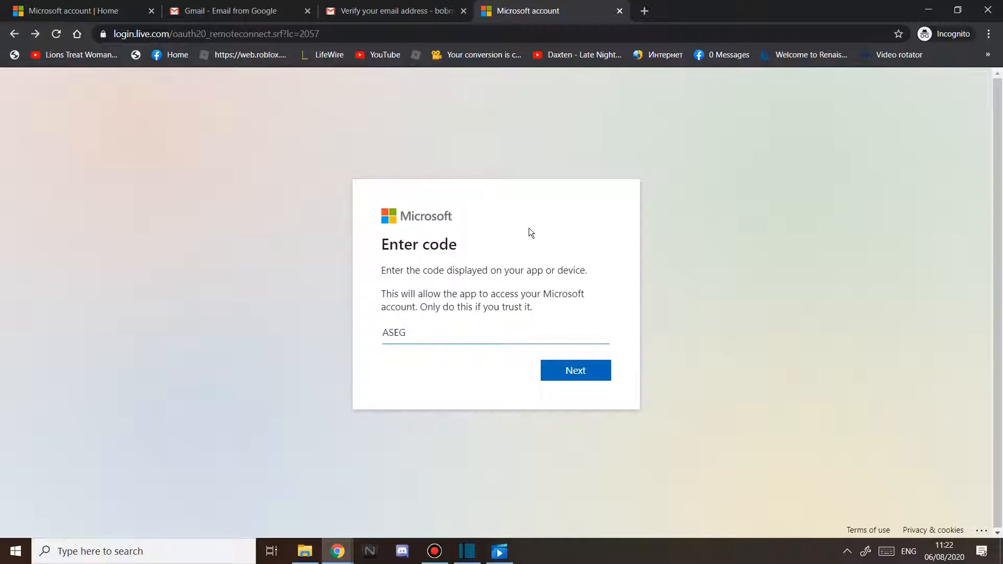
text(2T)
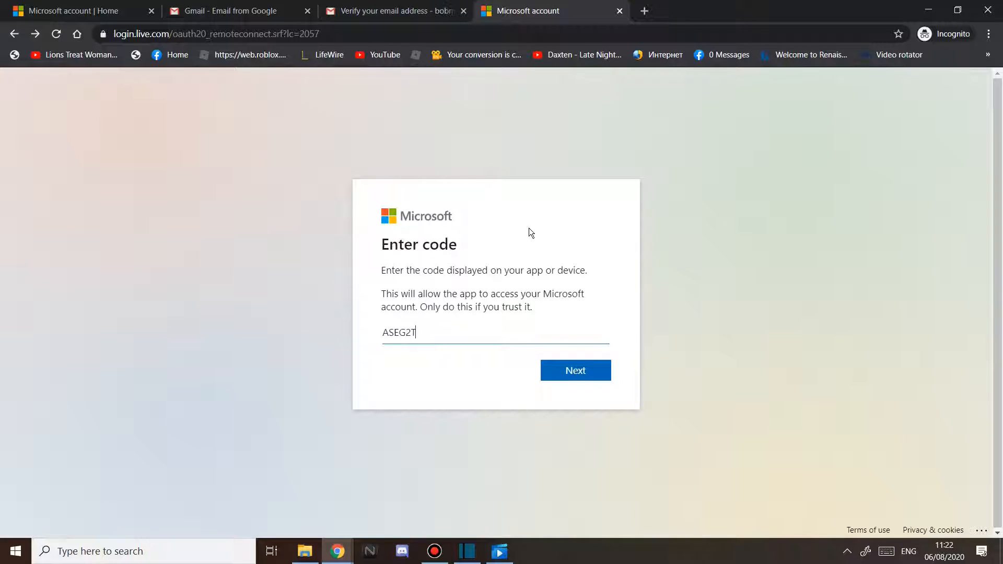
text(QN)
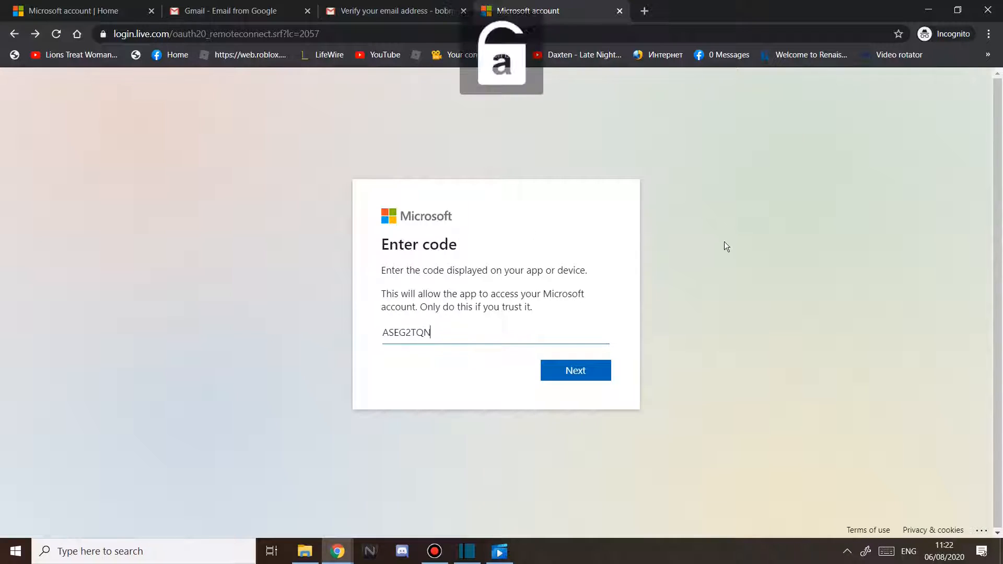
click(575, 371)
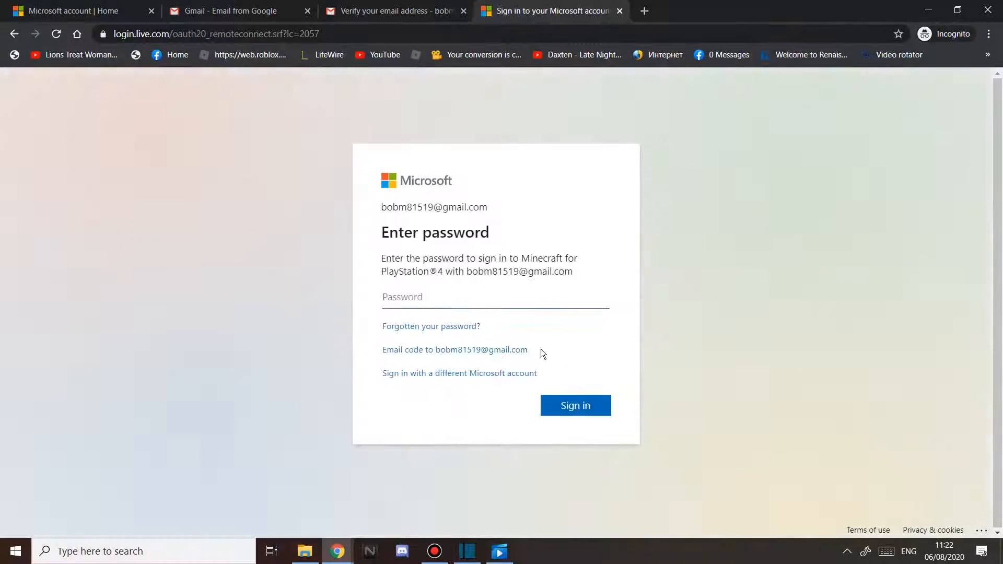
click(492, 297)
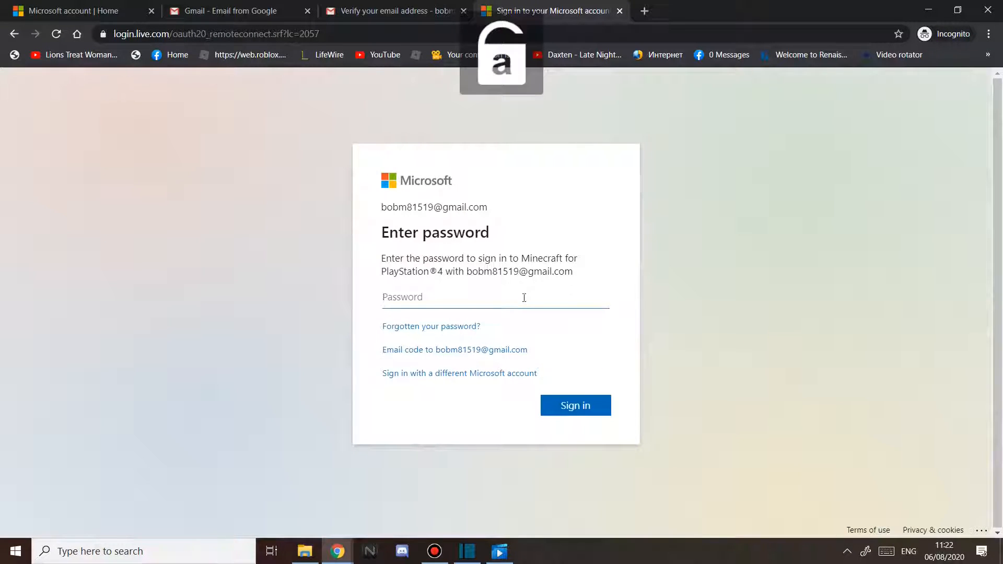
text(••)
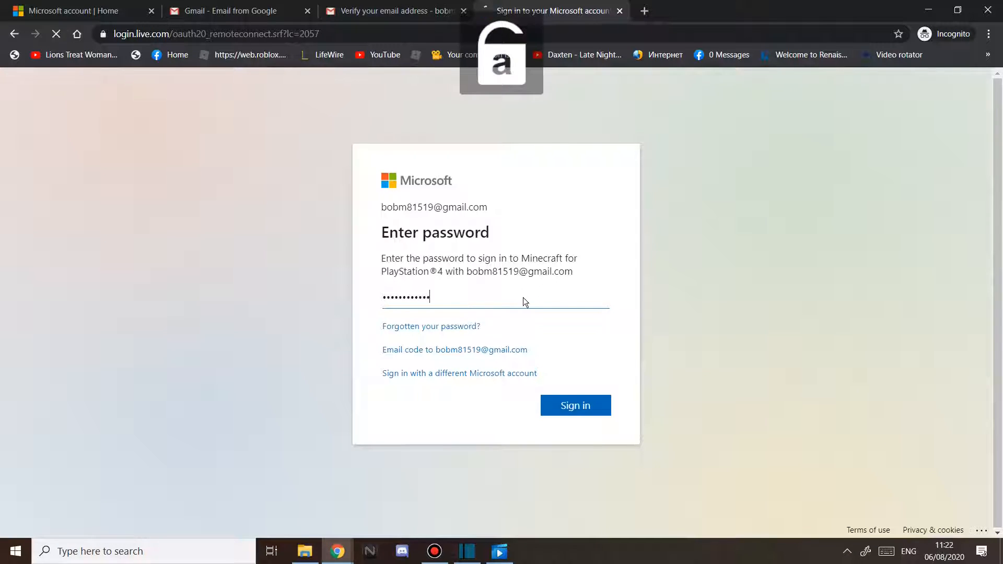
click(573, 405)
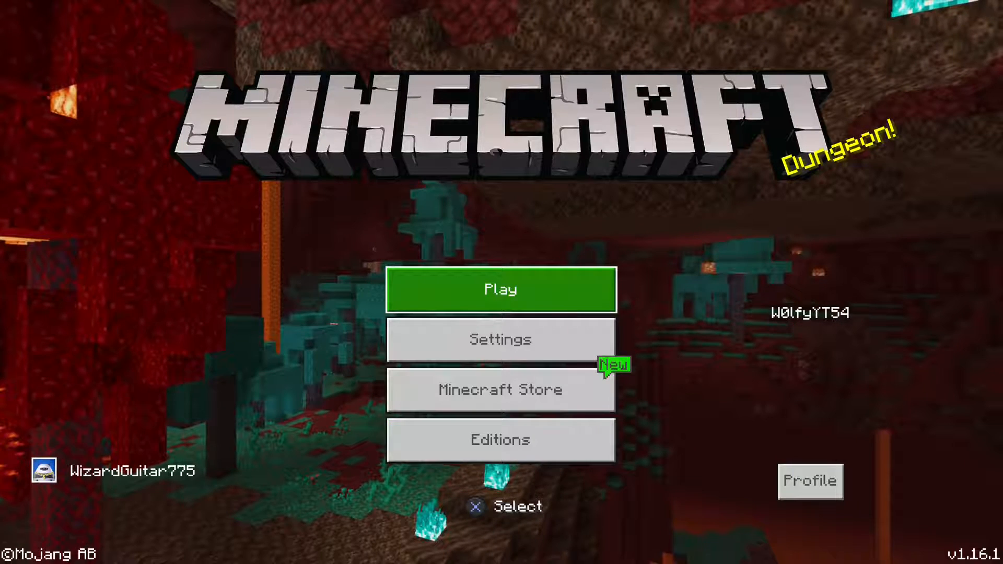
click(501, 289)
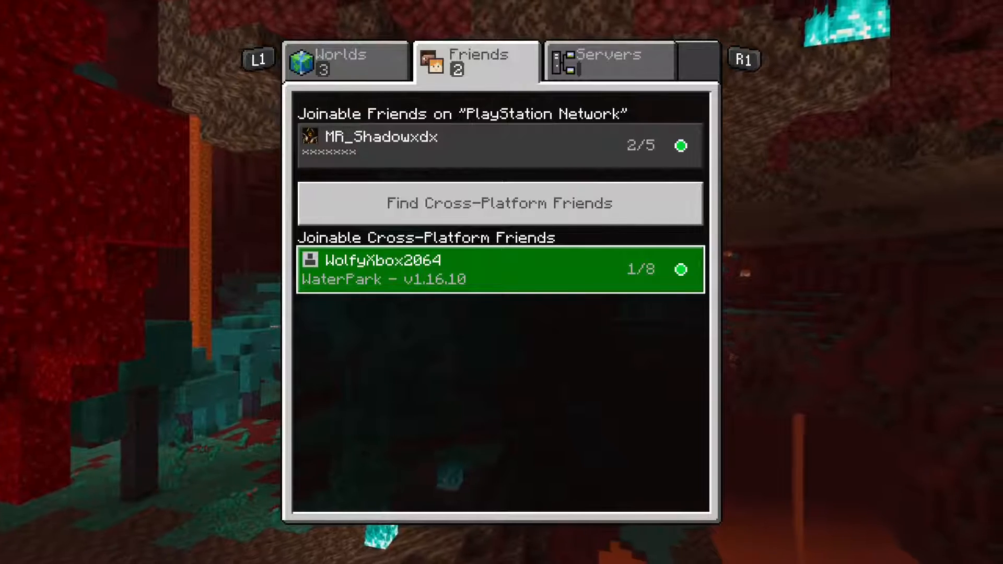
click(499, 203)
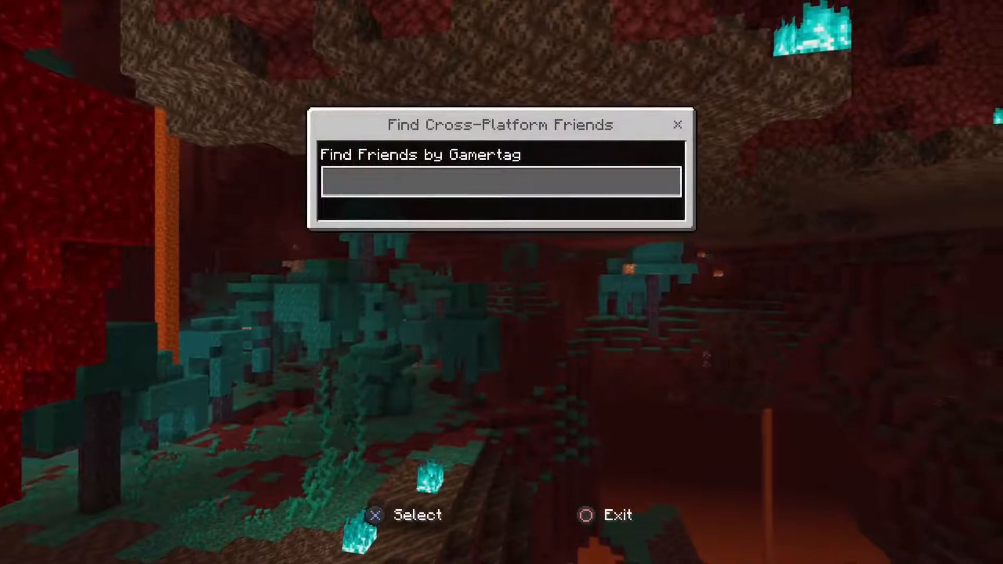
click(501, 180)
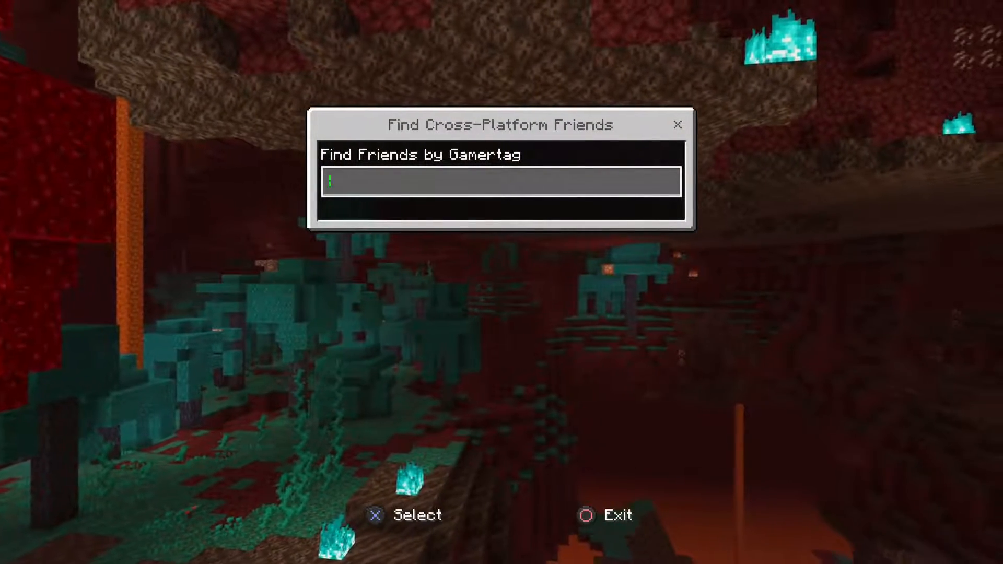
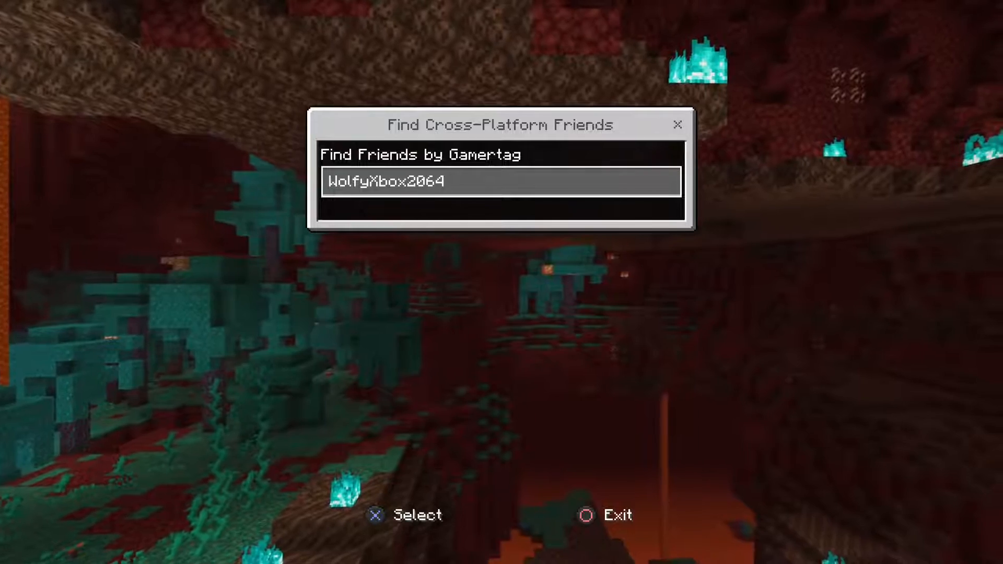
click(678, 124)
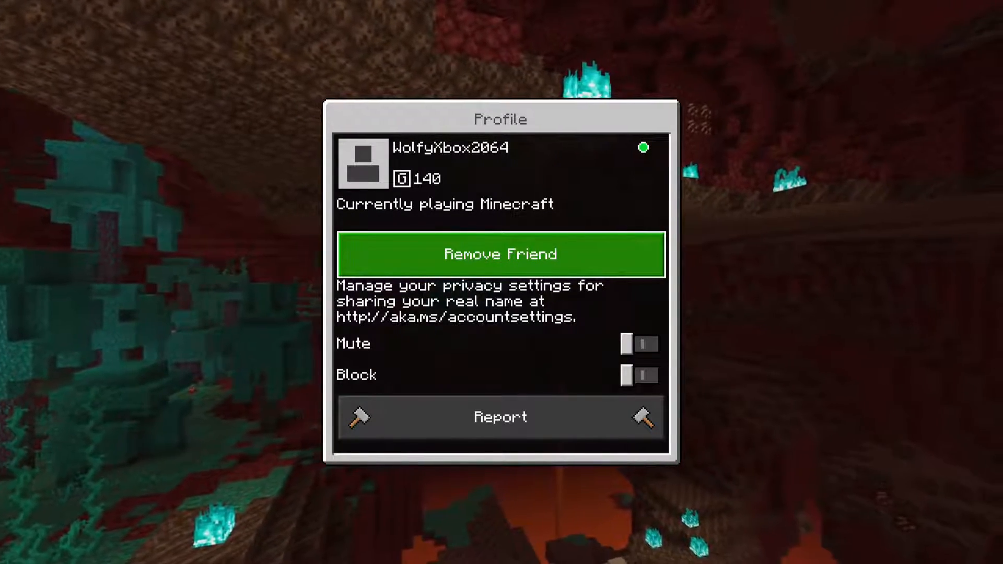
click(499, 253)
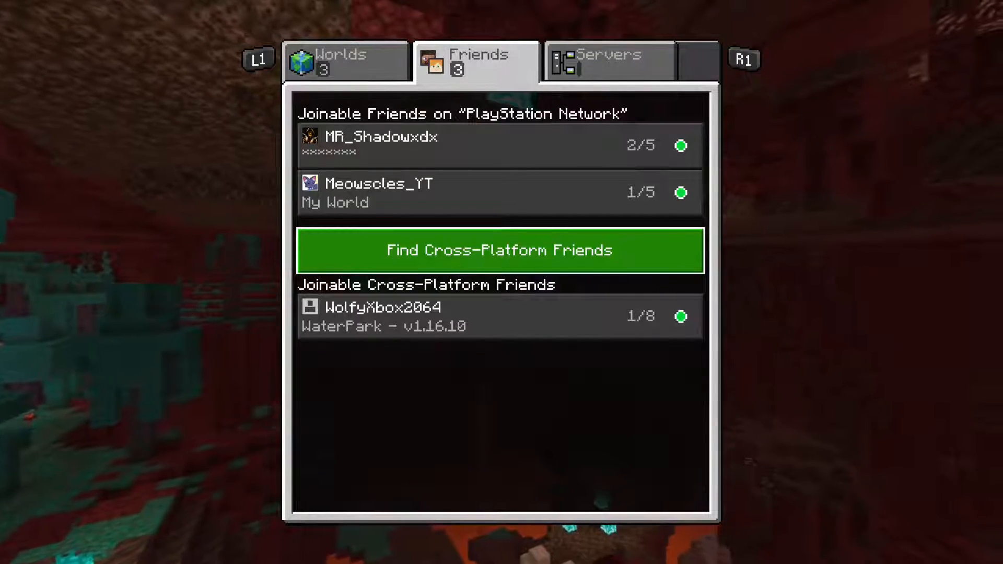
click(499, 250)
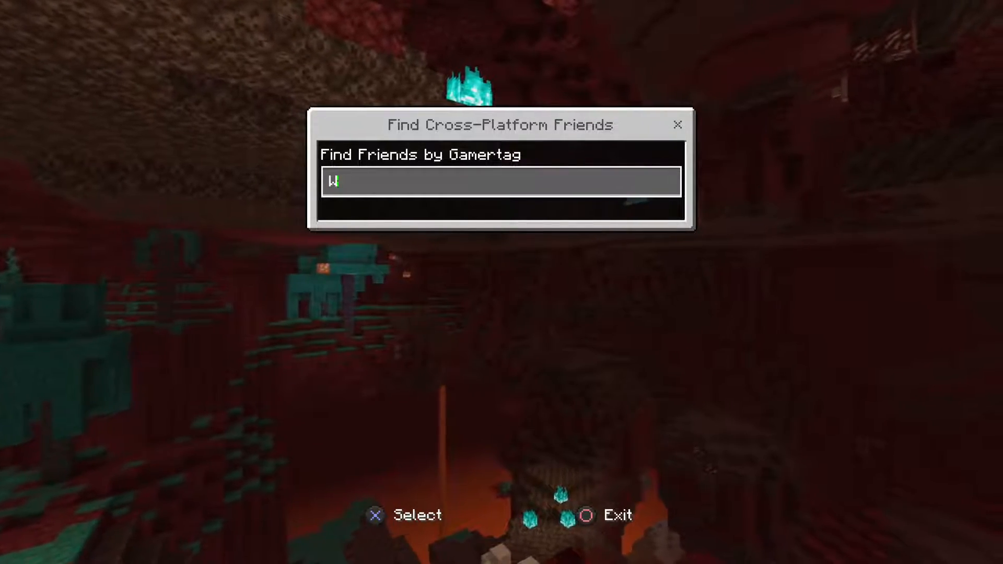
text(olfyXbox)
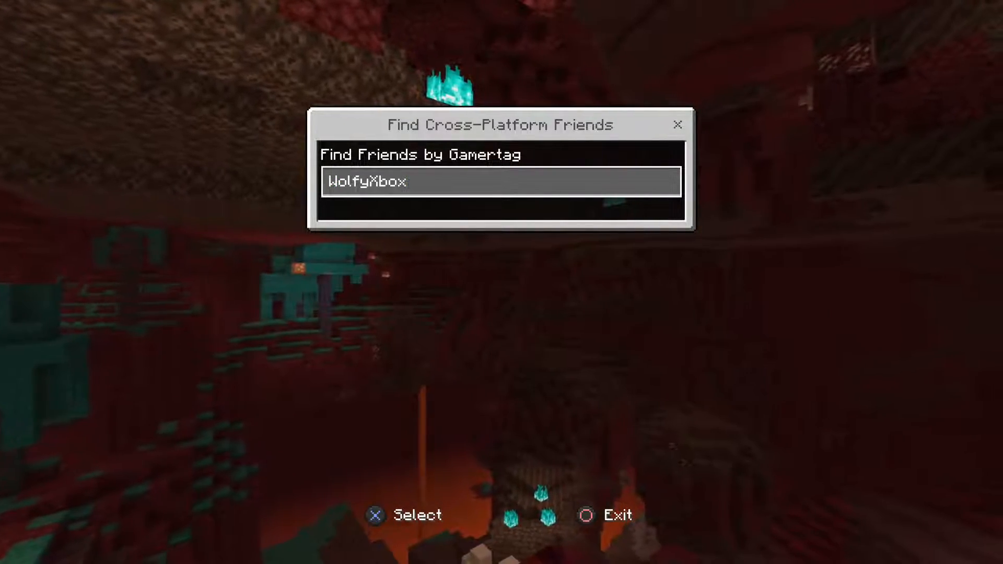
text(206)
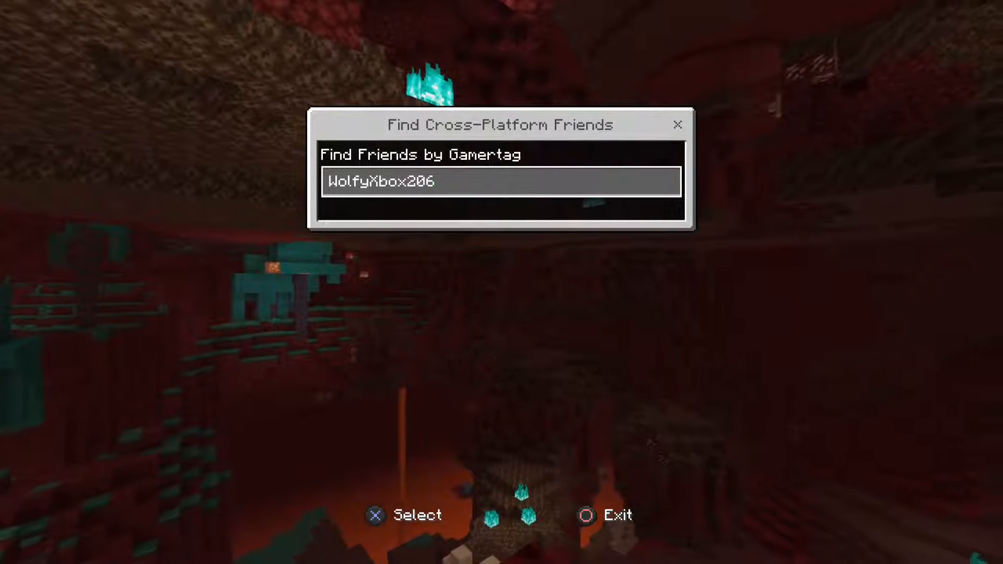
text(4)
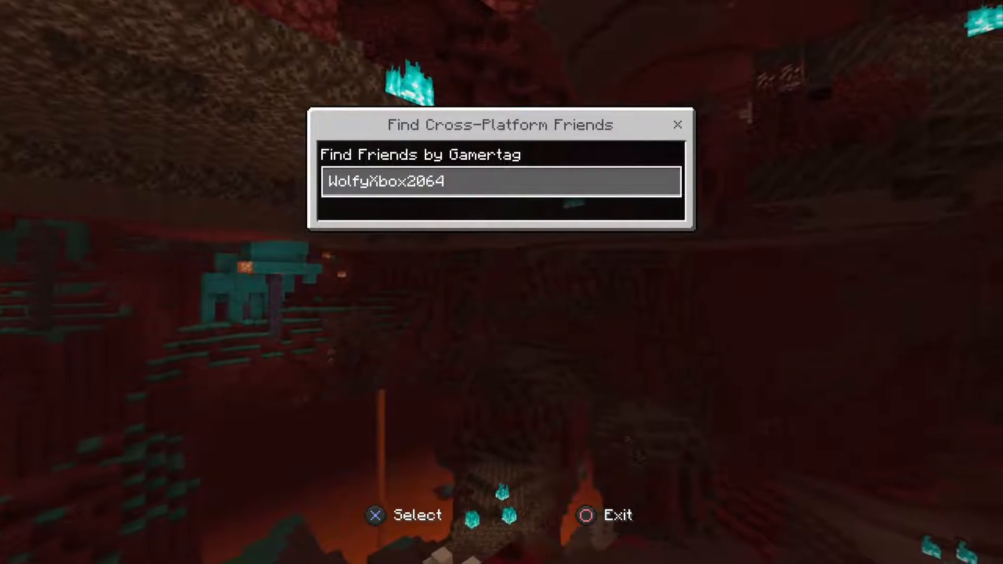
click(501, 181)
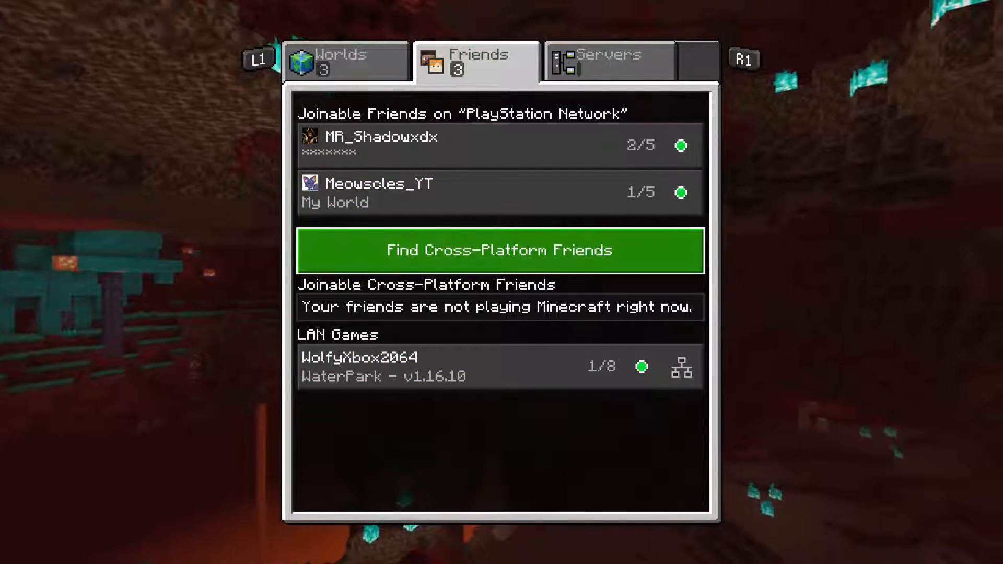
click(501, 250)
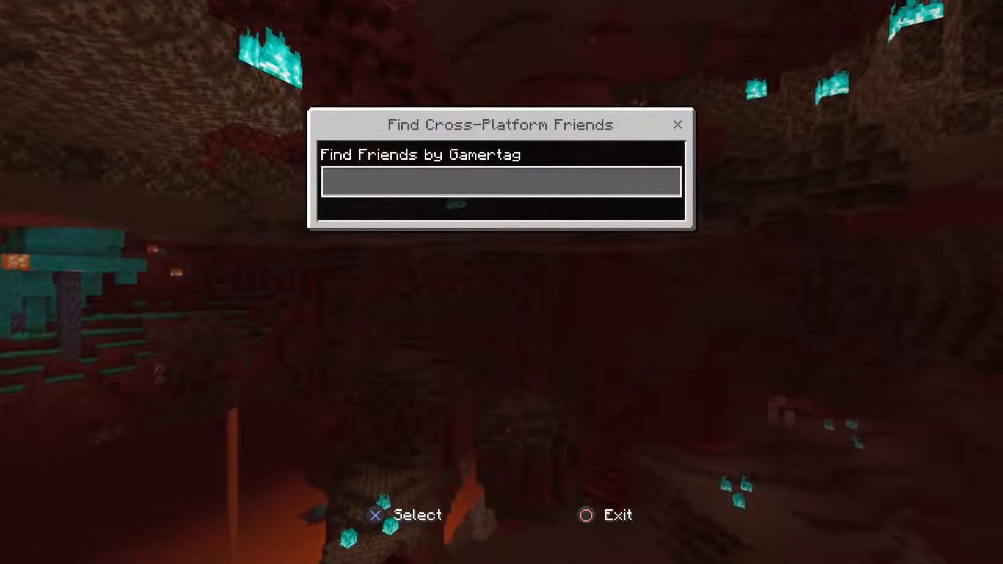
text(W)
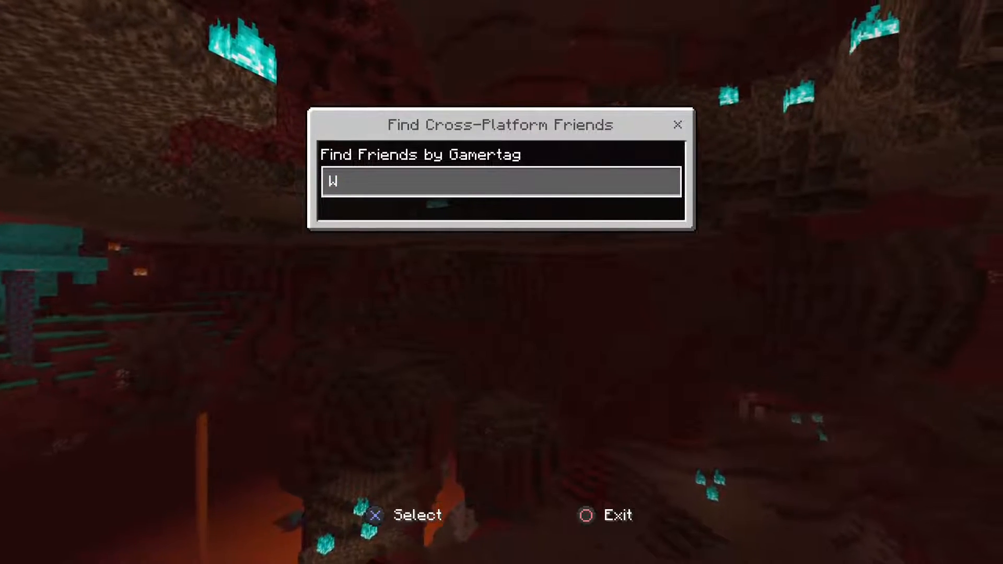
text(olfyXbox2)
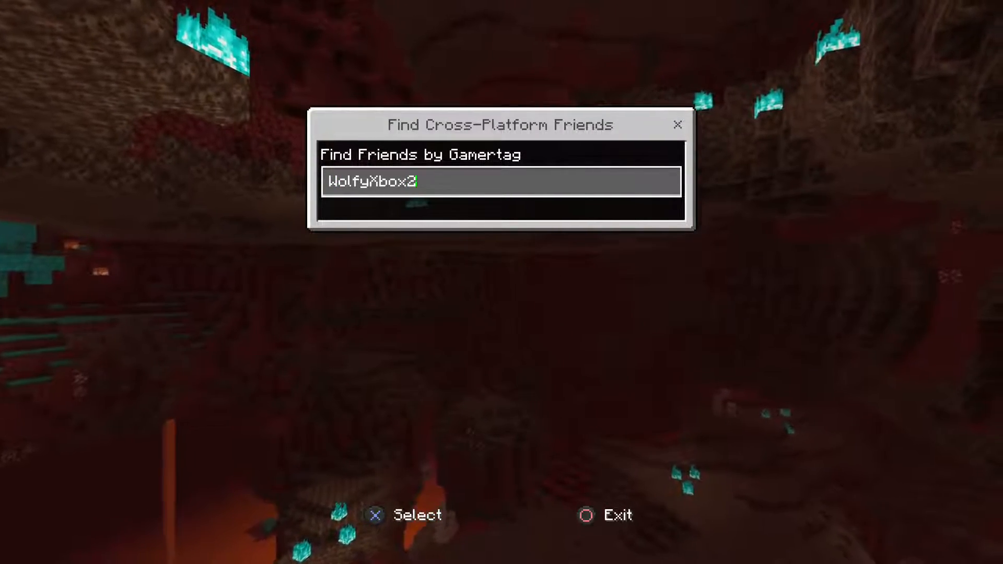
text(064)
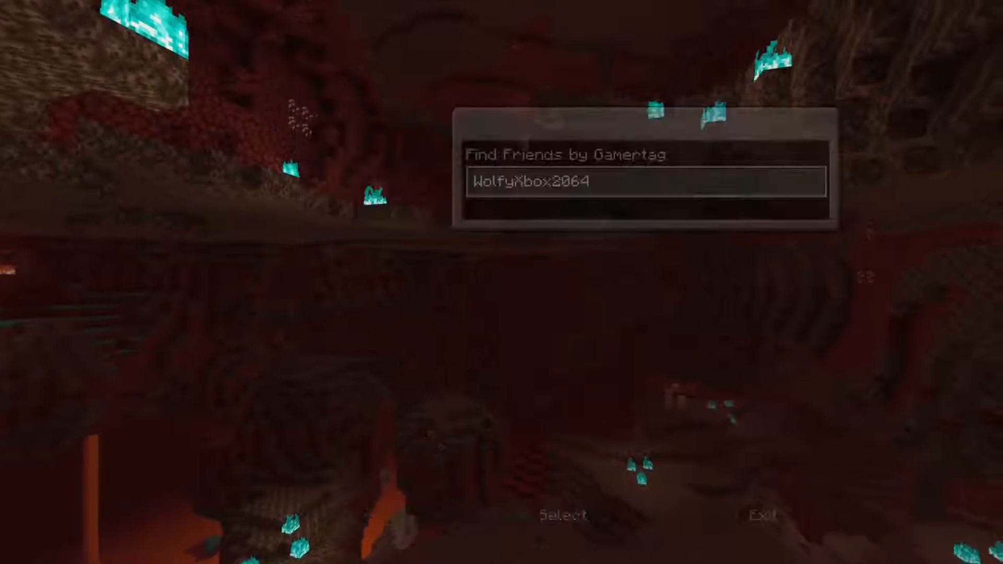
click(562, 515)
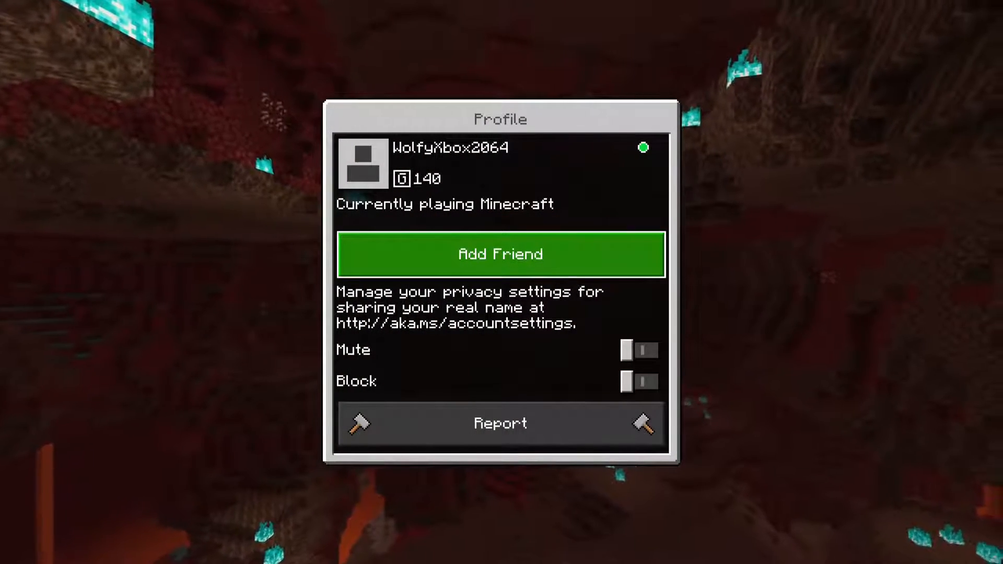
click(500, 254)
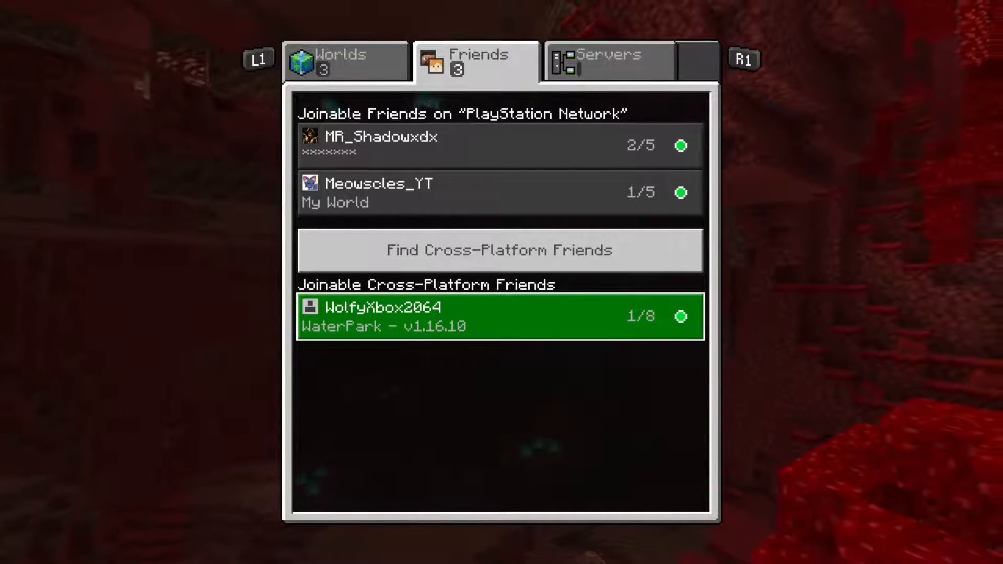
Try joining the WaterPark world and dismiss the 'Unable to connect to world' message.
click(499, 316)
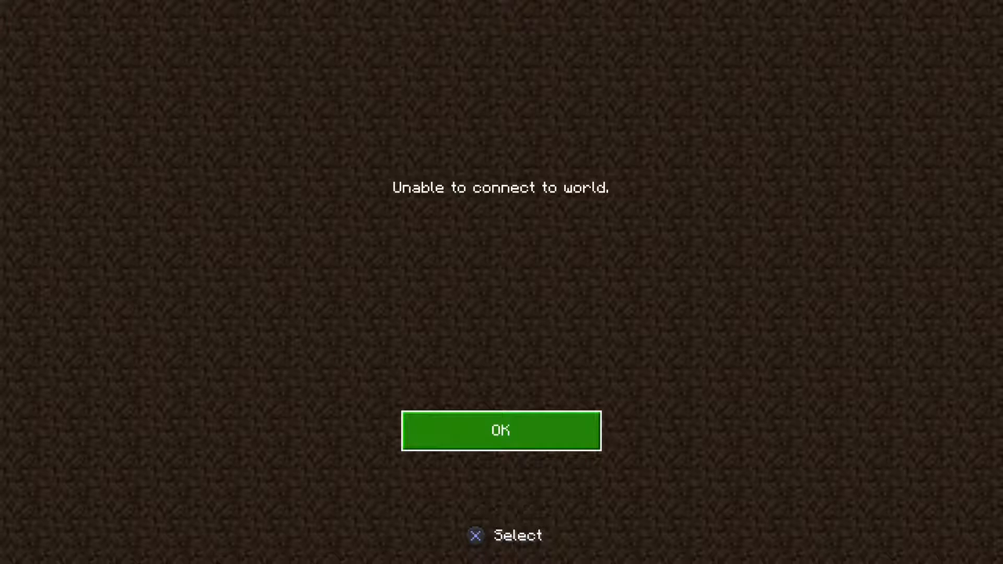
click(501, 430)
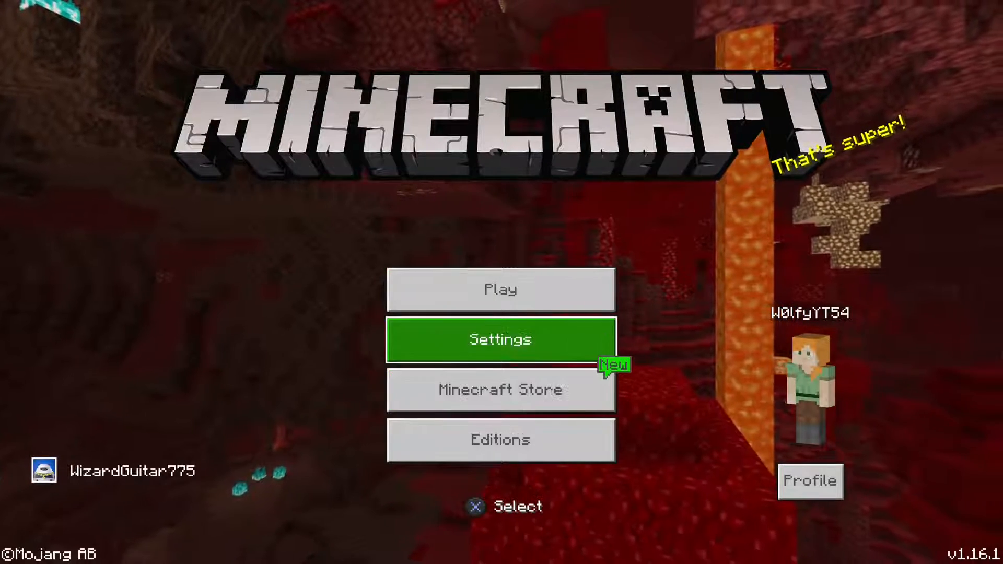
click(501, 288)
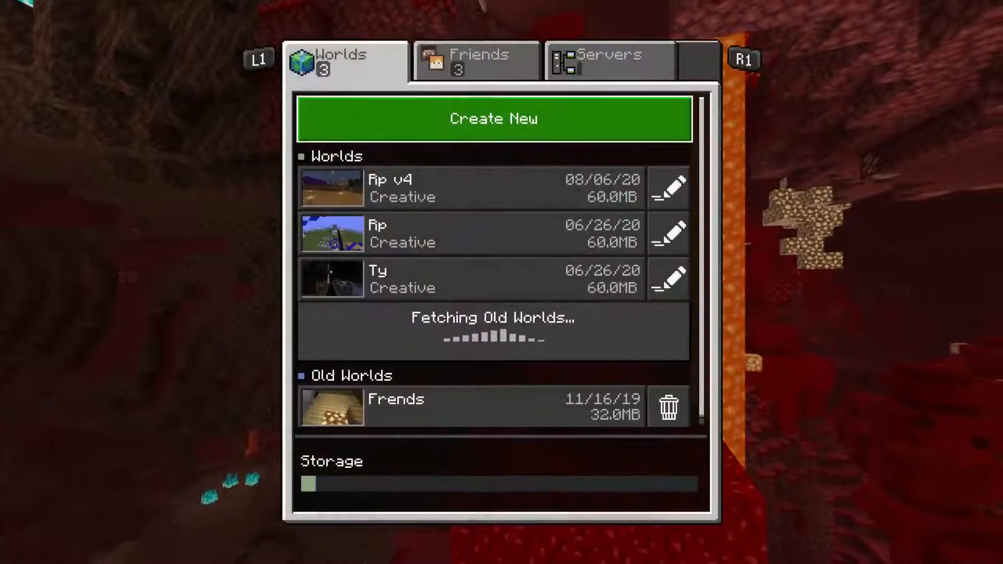
click(493, 278)
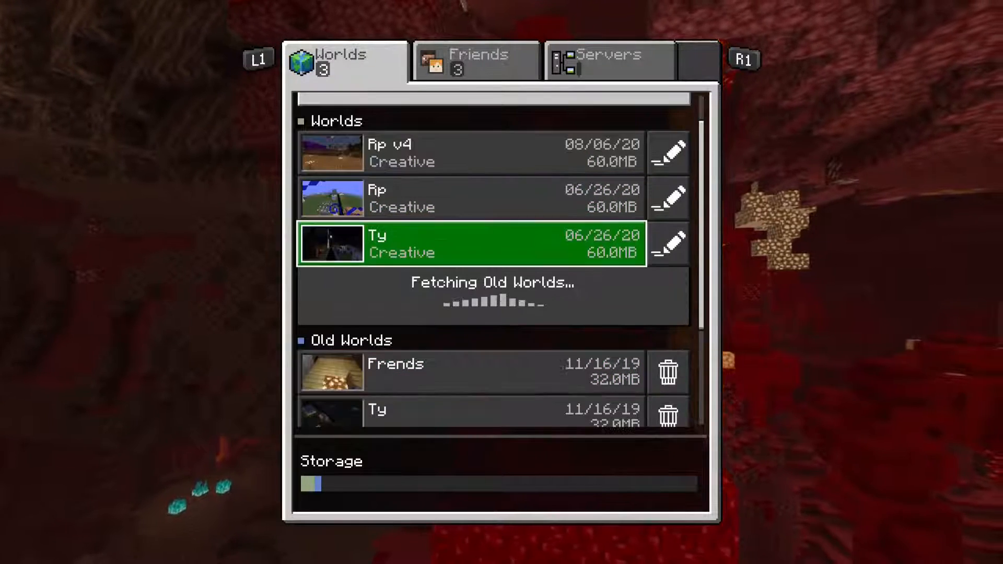
scroll(down, 3)
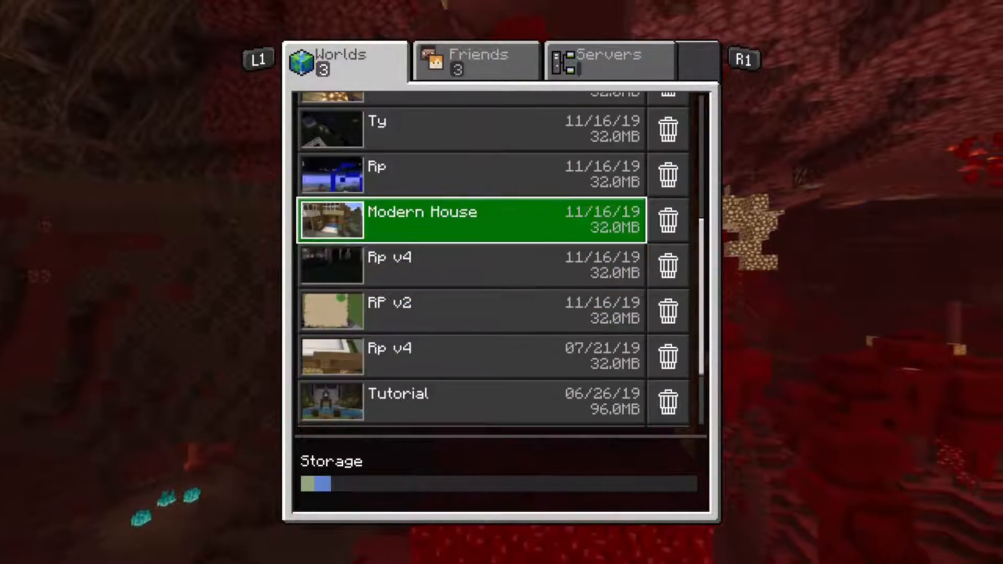
click(476, 59)
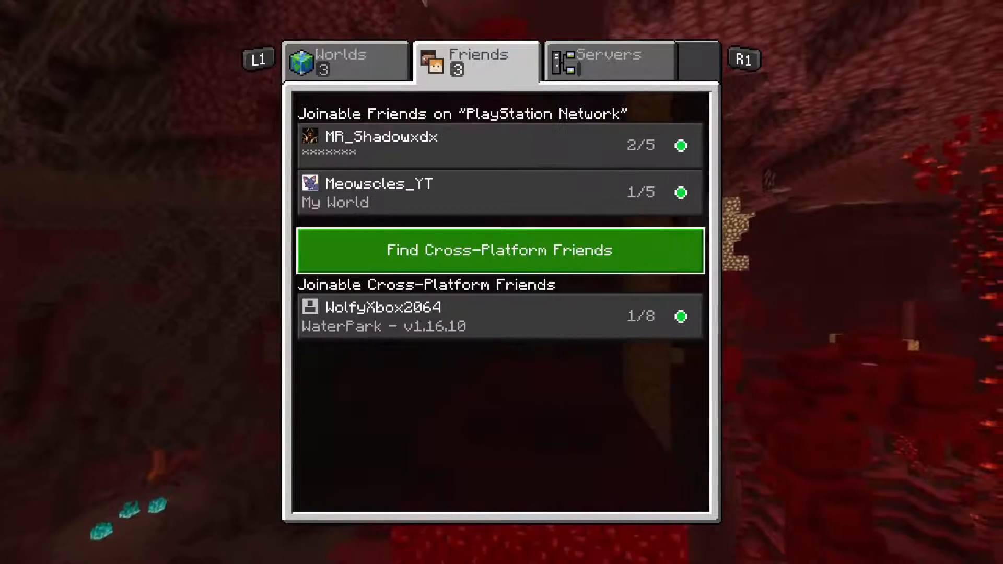
mouse_move(500, 316)
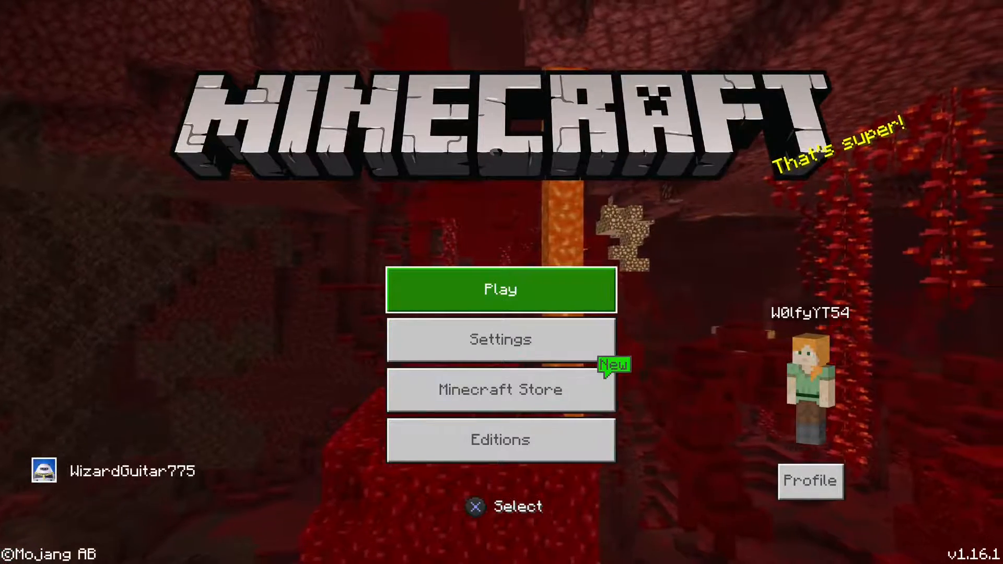
click(500, 288)
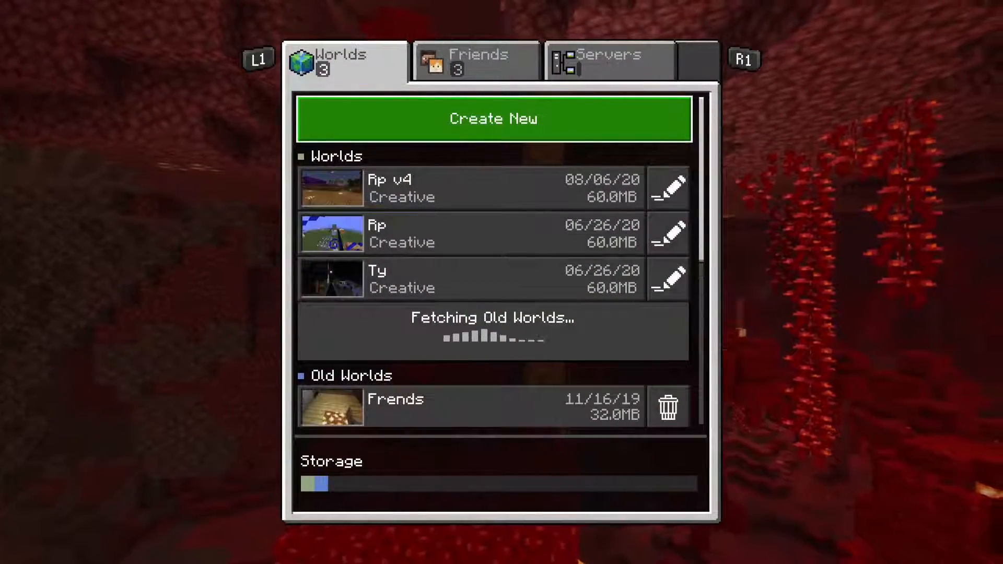
click(476, 59)
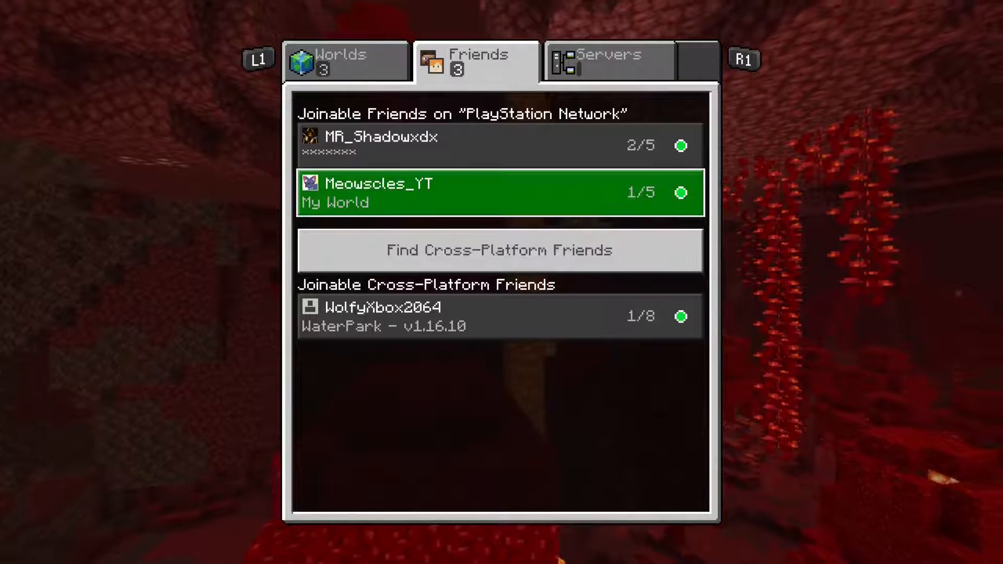
click(499, 192)
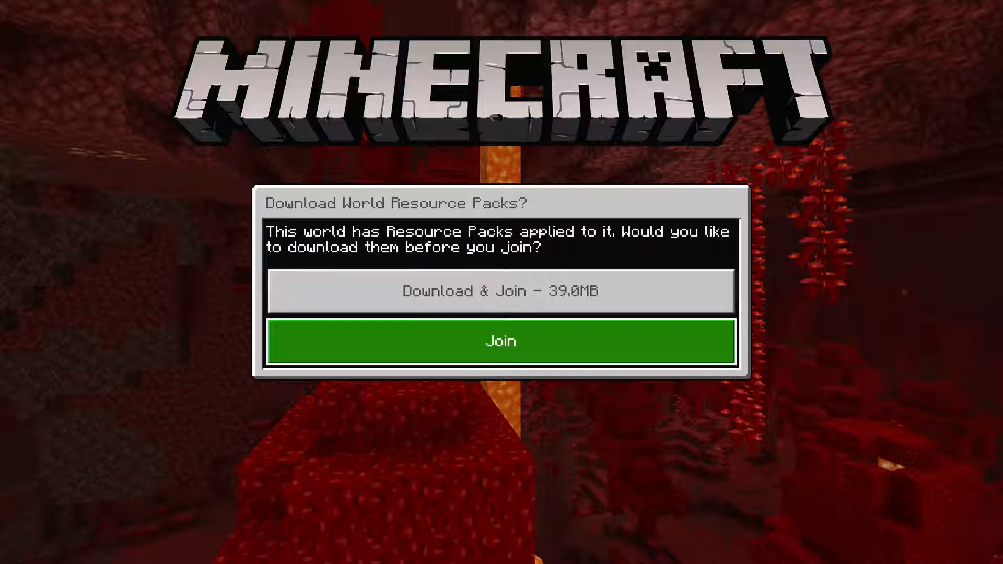
click(501, 291)
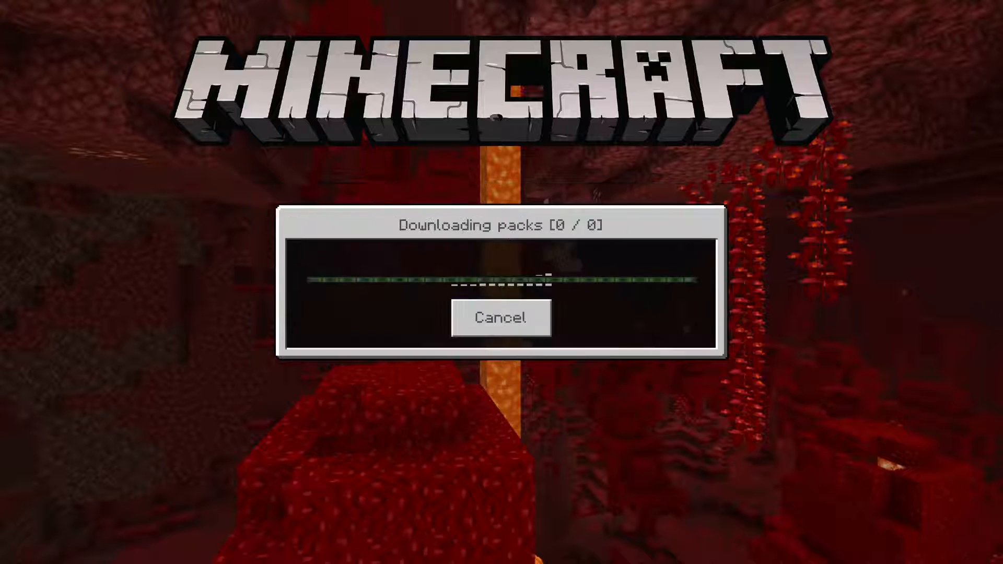